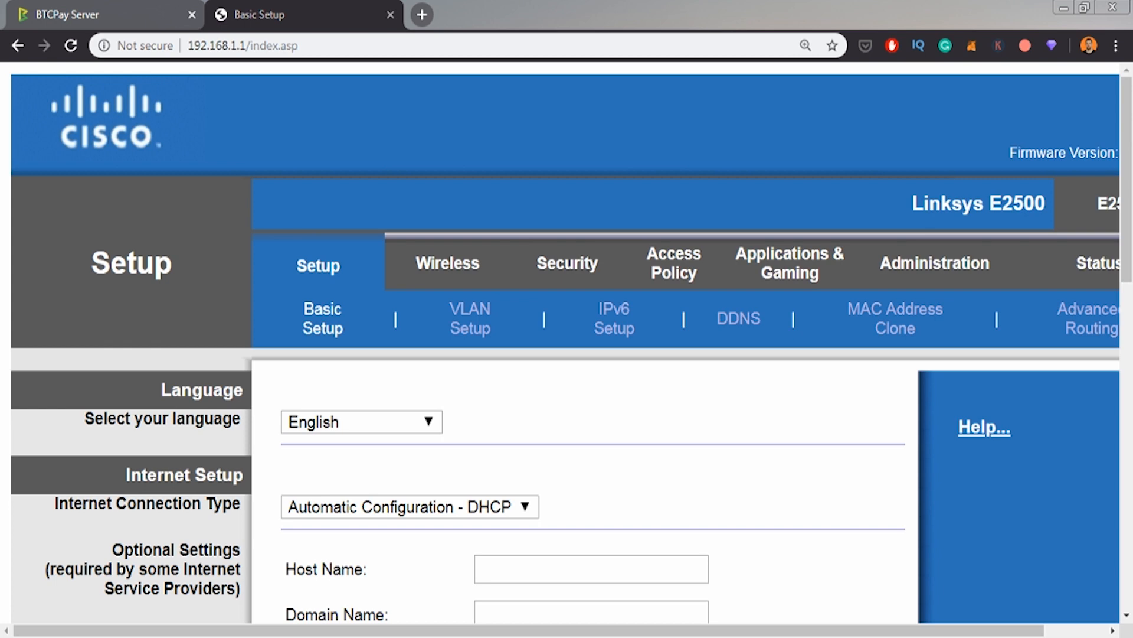
Step: Reveal the Network Setup section at 192.168.1.1 showing the DHCP server's 100 to 149 range
double_click(217, 46)
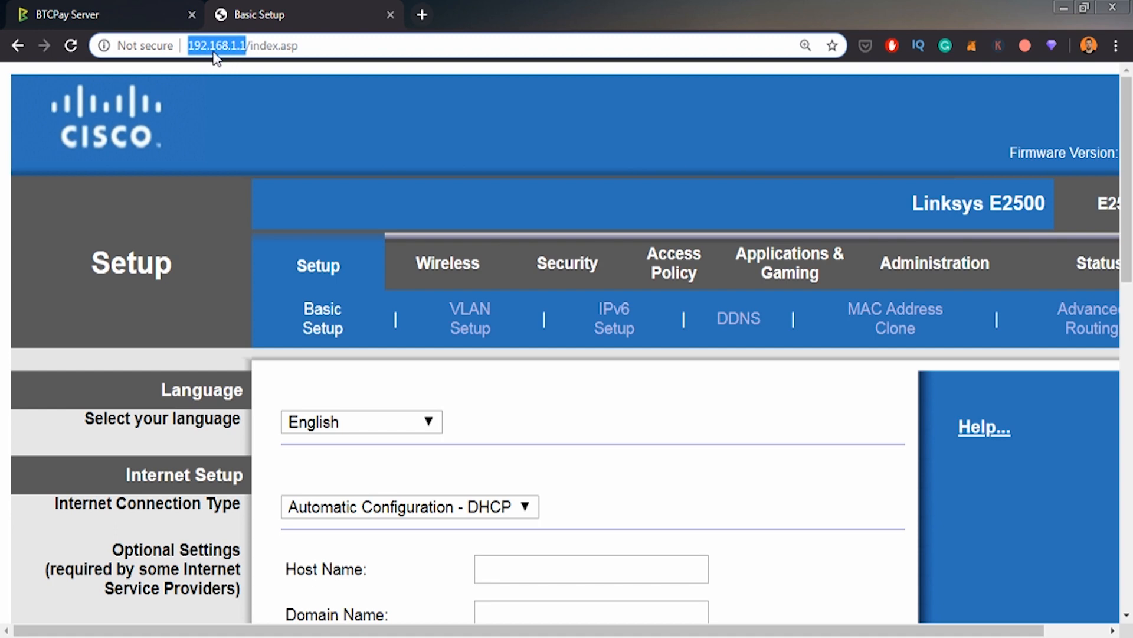
mouse_move(233, 57)
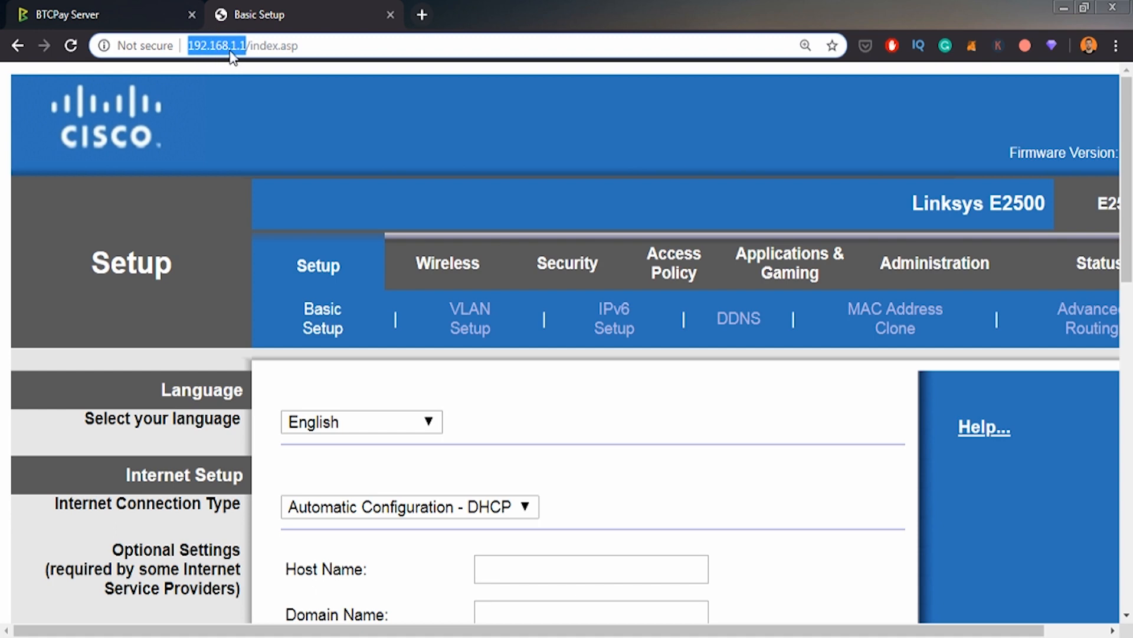
mouse_move(245, 54)
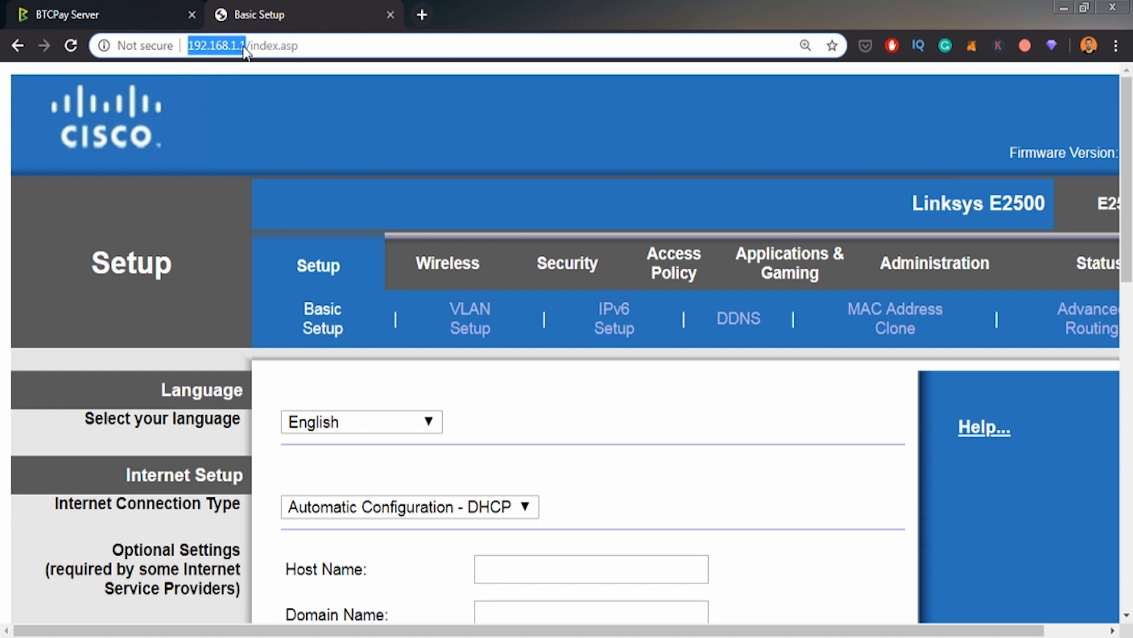
mouse_move(253, 79)
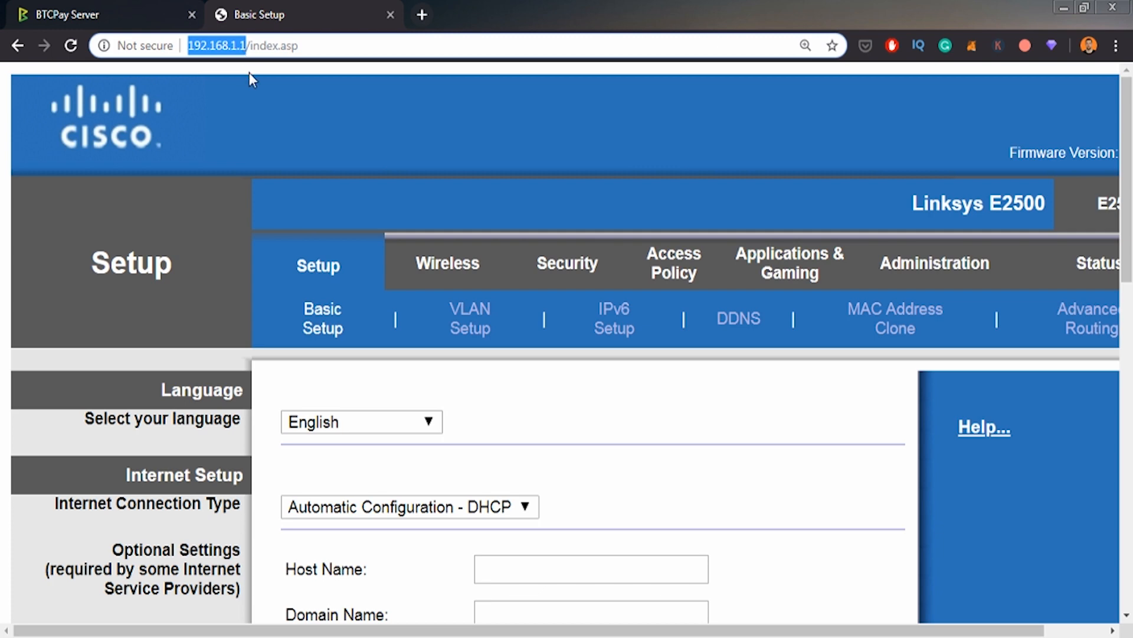
mouse_move(381, 112)
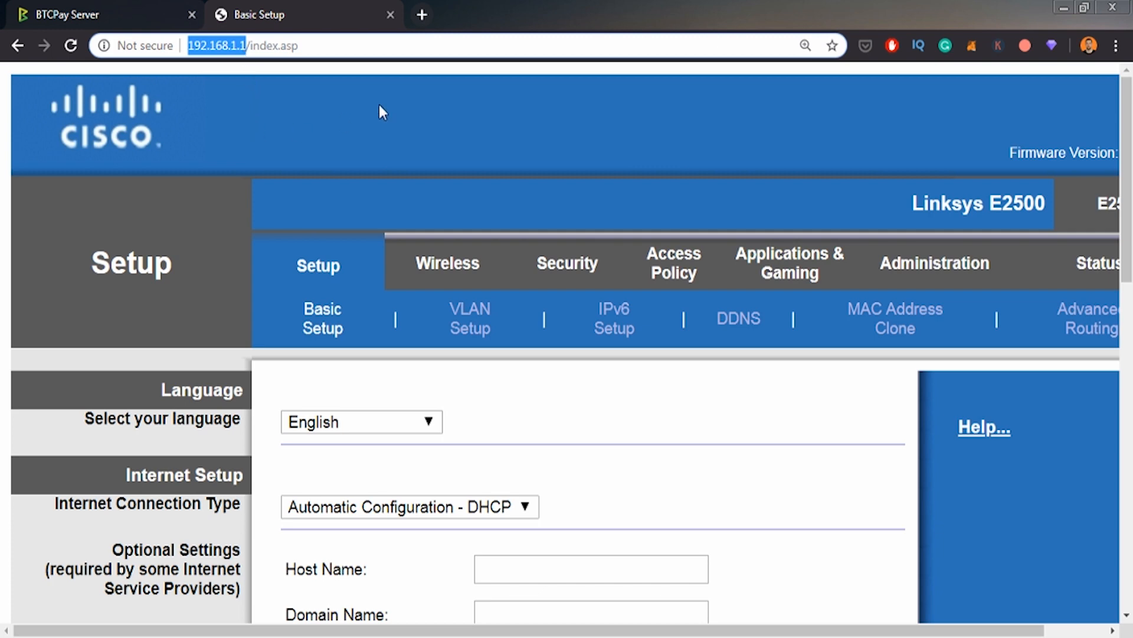
mouse_move(107, 135)
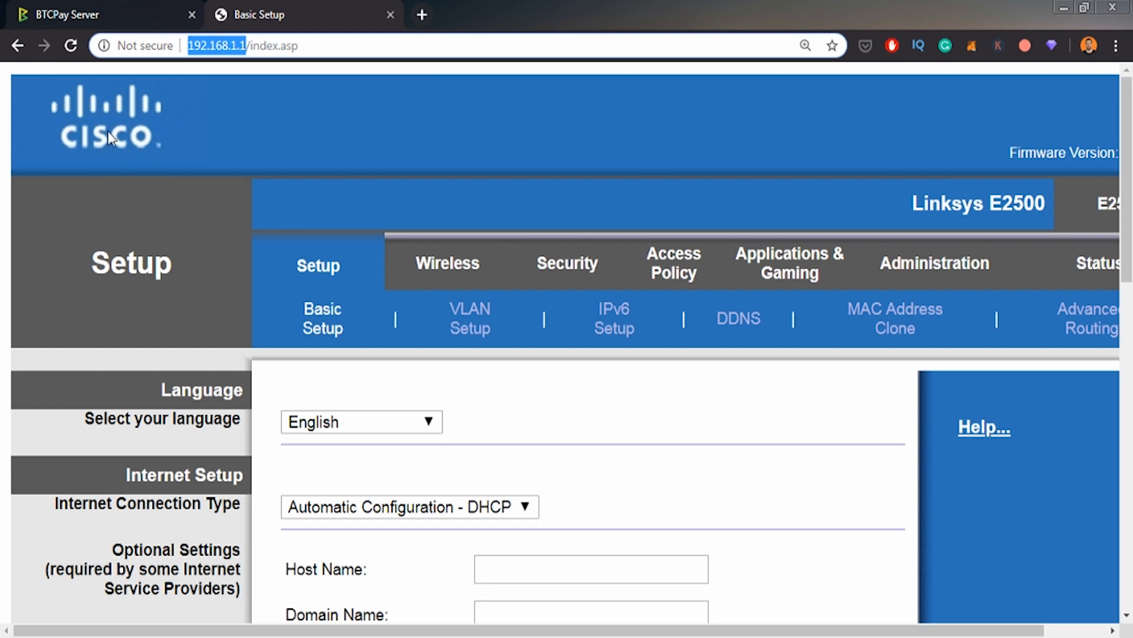
mouse_move(1039, 336)
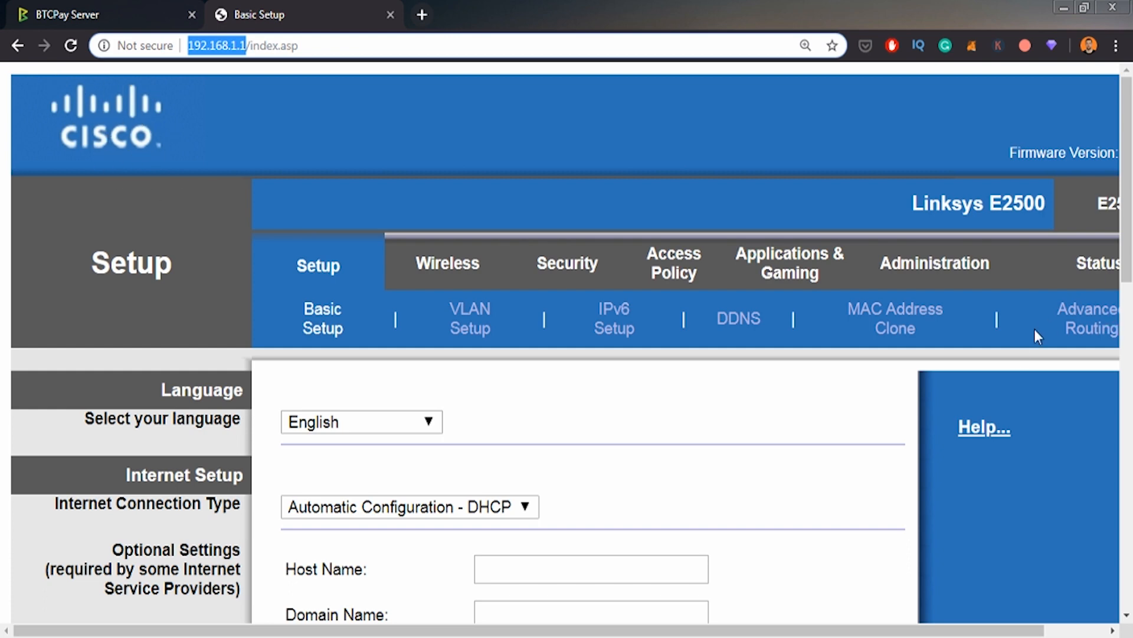
mouse_move(268, 67)
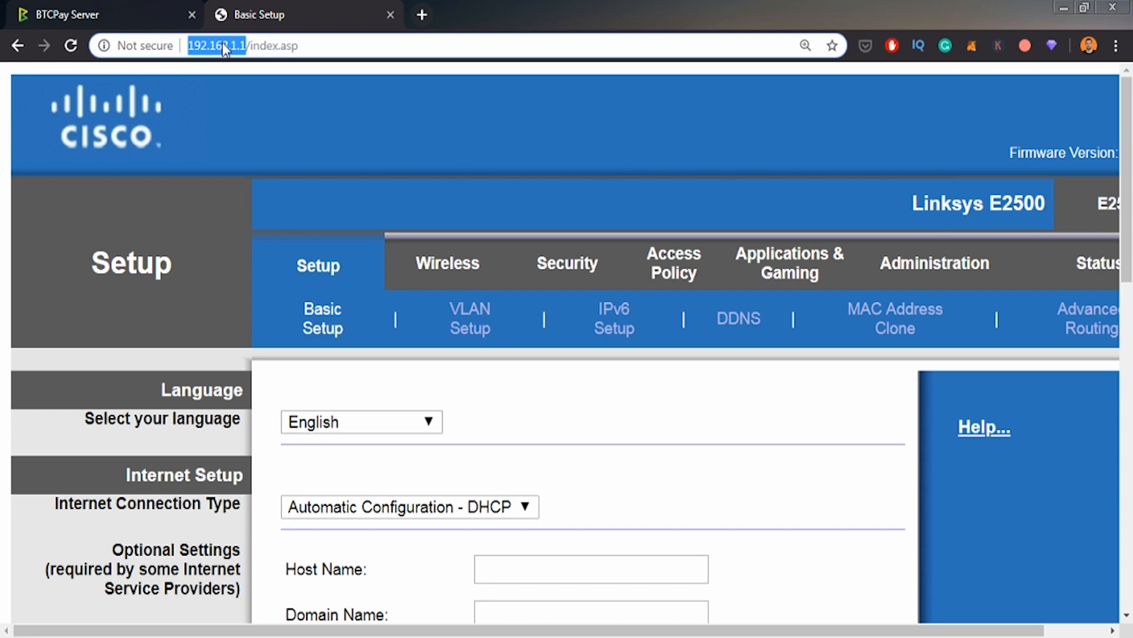
mouse_move(188, 178)
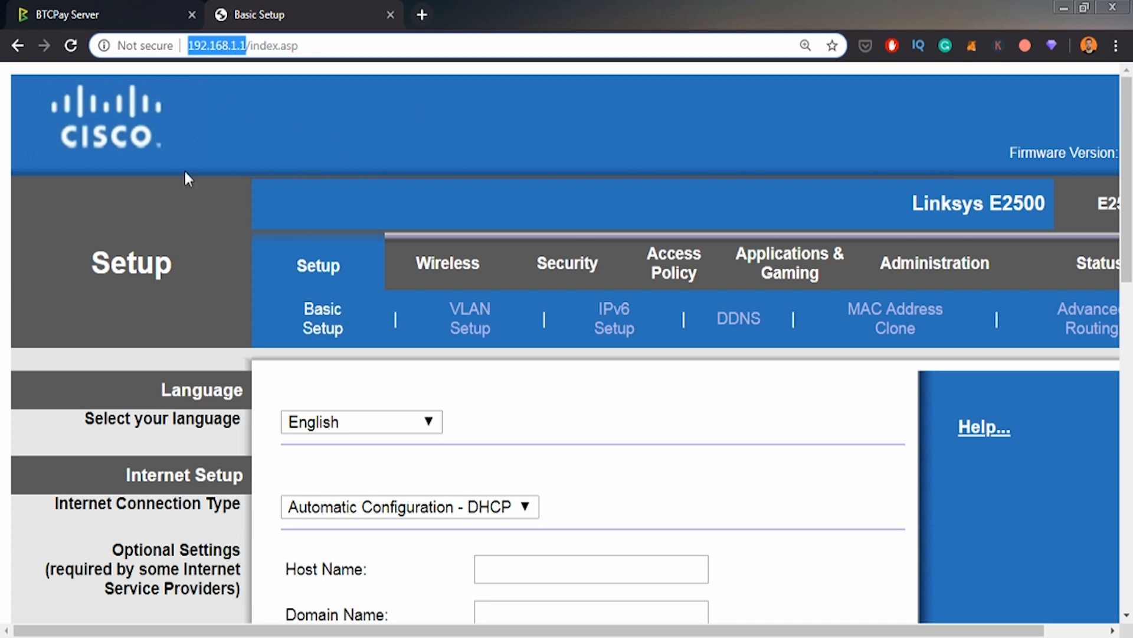
mouse_move(497, 273)
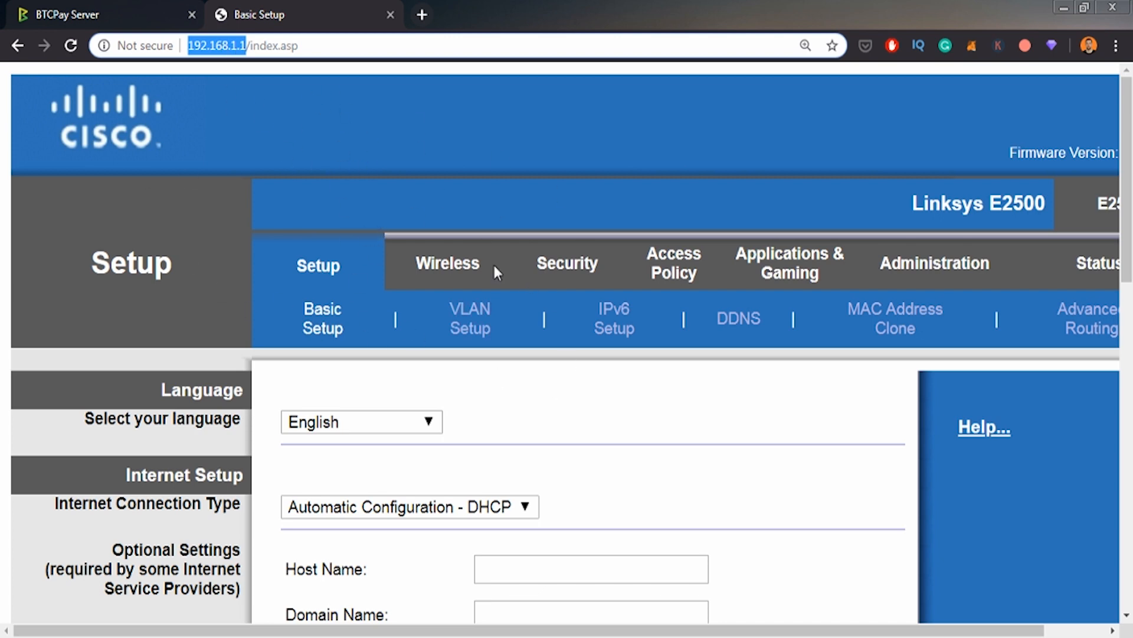
mouse_move(255, 241)
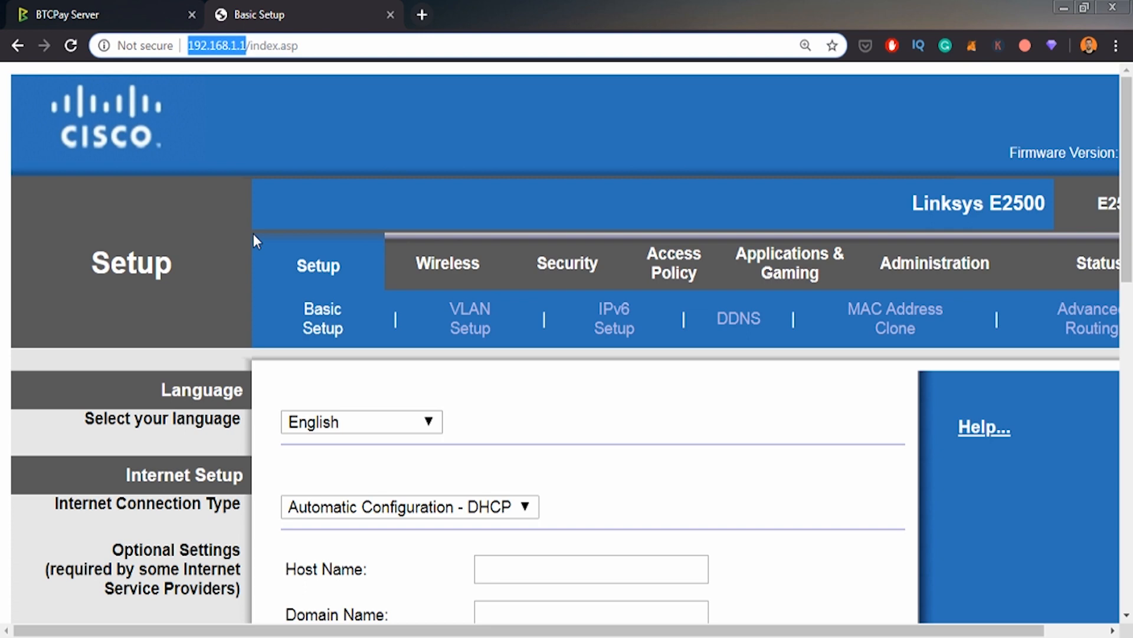
mouse_move(256, 243)
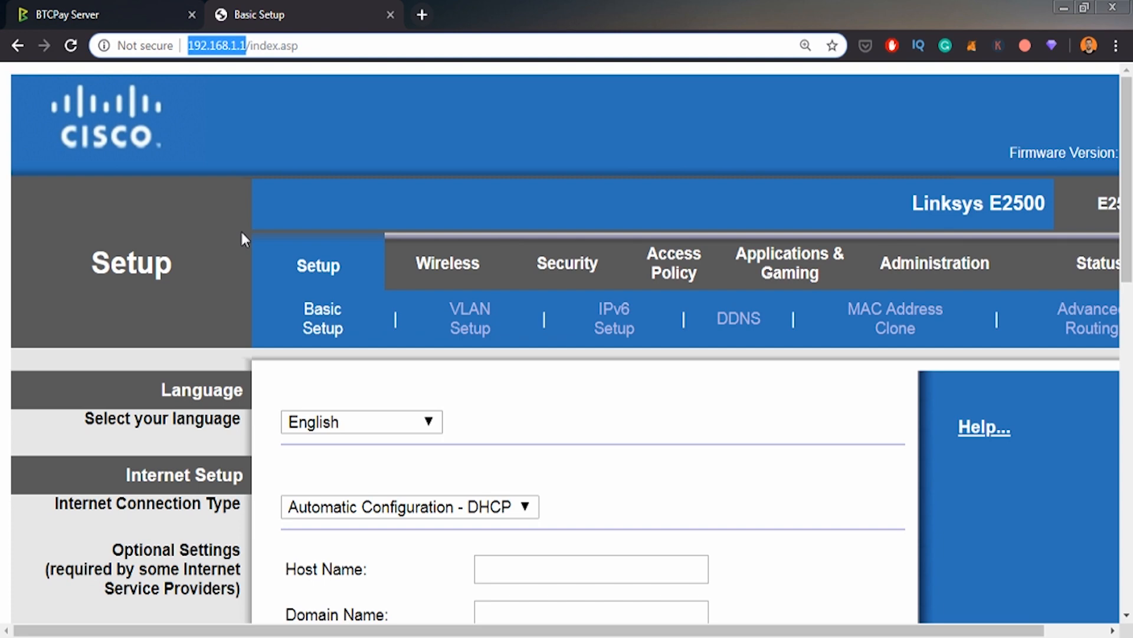
mouse_move(654, 335)
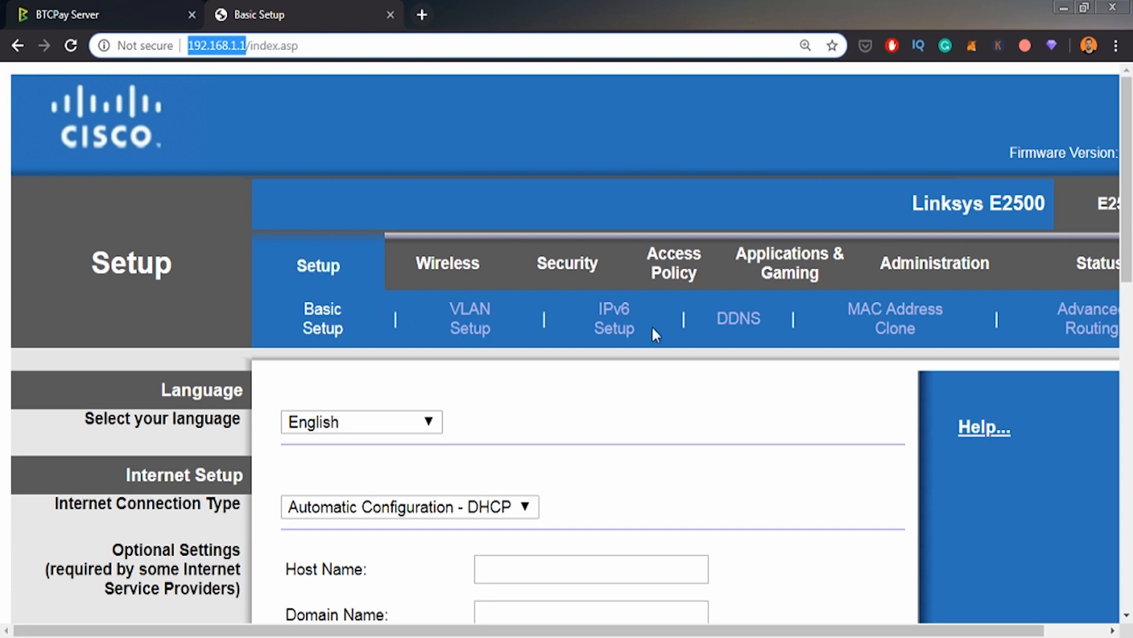
mouse_move(666, 422)
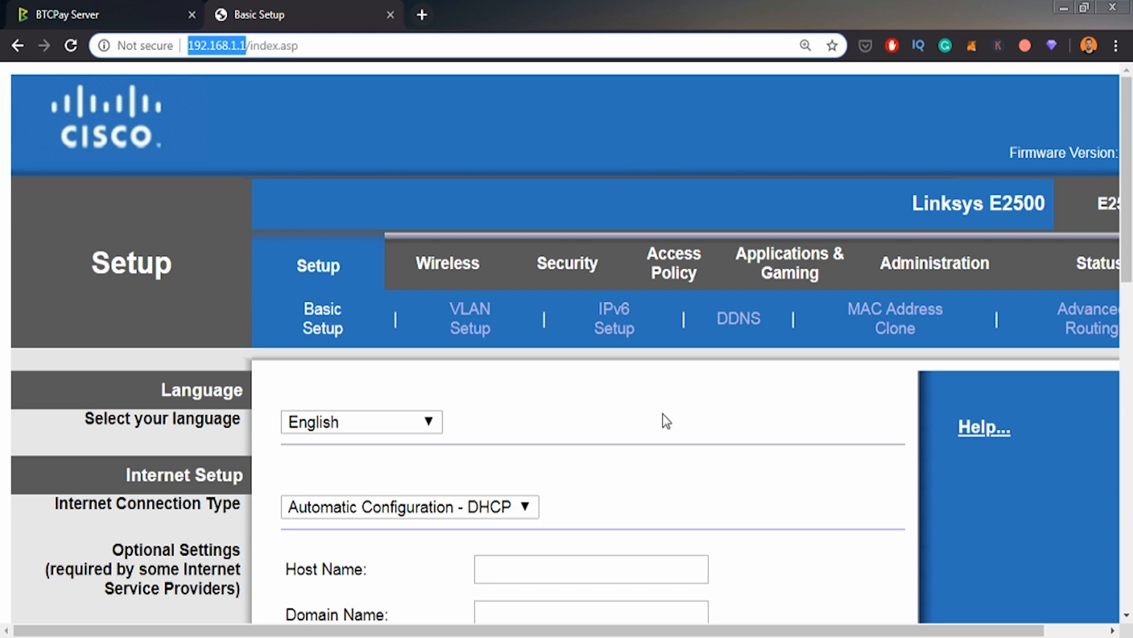
scroll("down", 3)
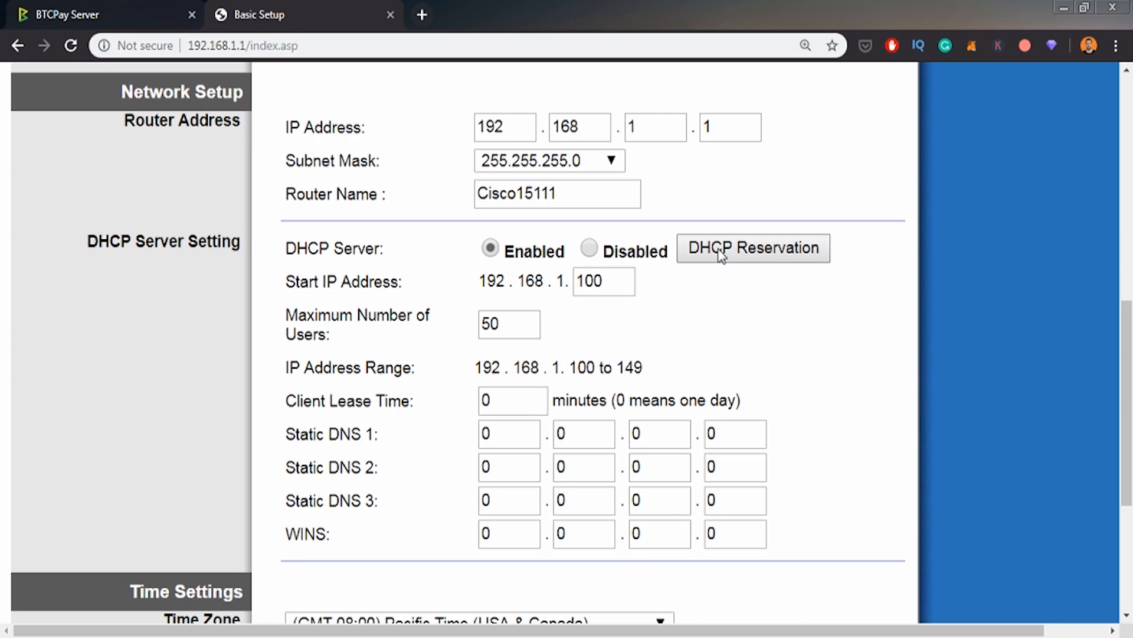
mouse_move(729, 257)
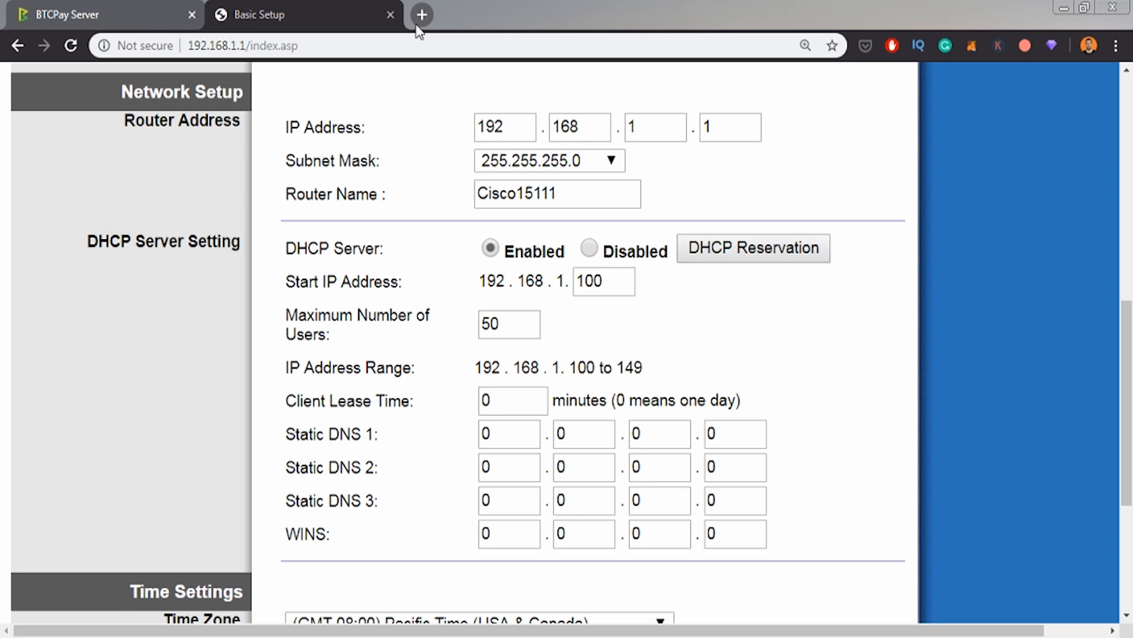
mouse_move(821, 145)
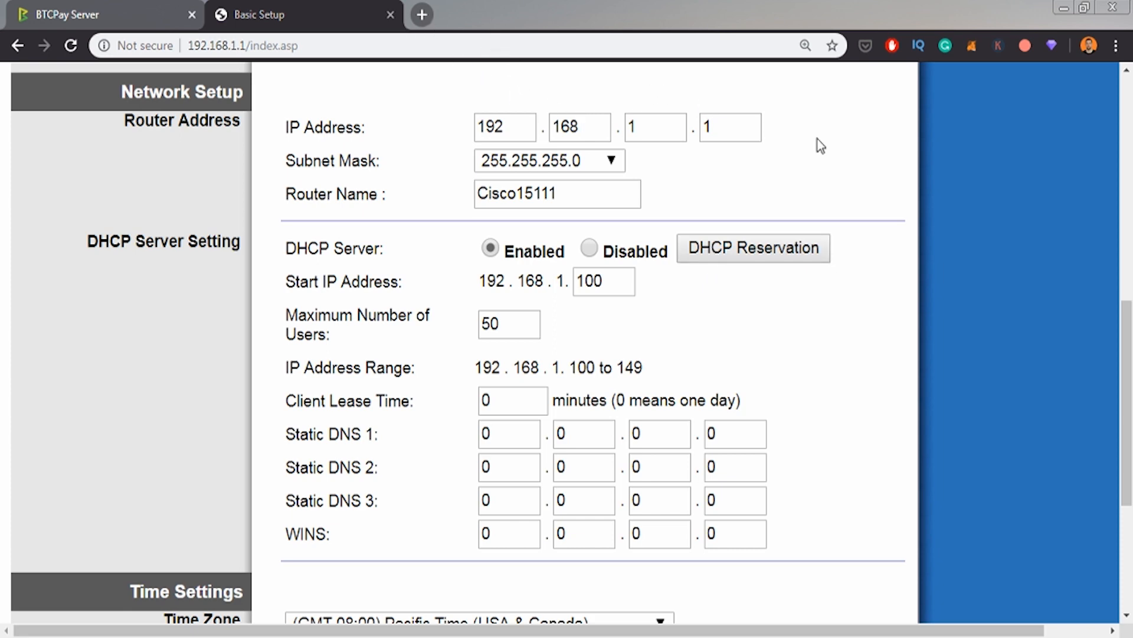
Step: Bring up the DHCP Reservation list and locate the explorecrypto client entry
left_click(752, 248)
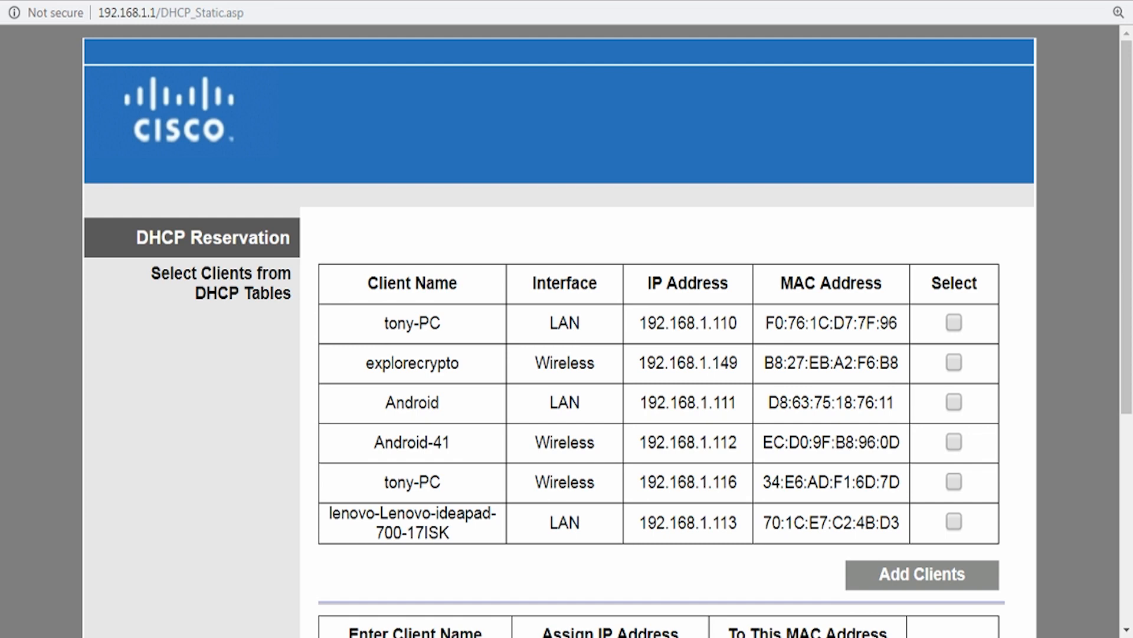
double_click(212, 237)
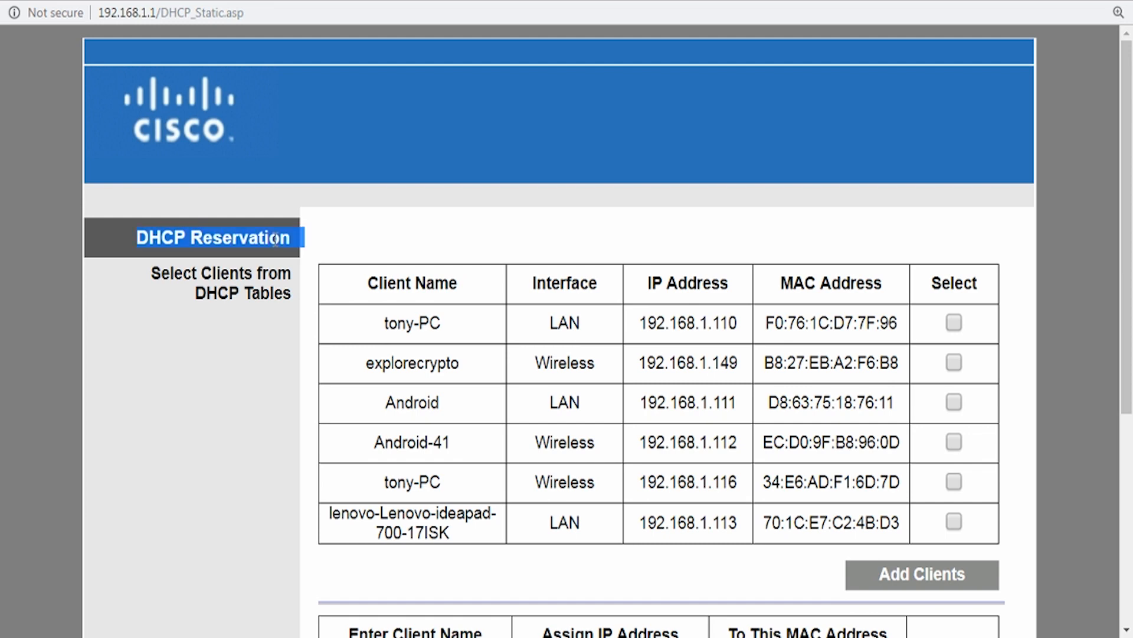
mouse_move(426, 363)
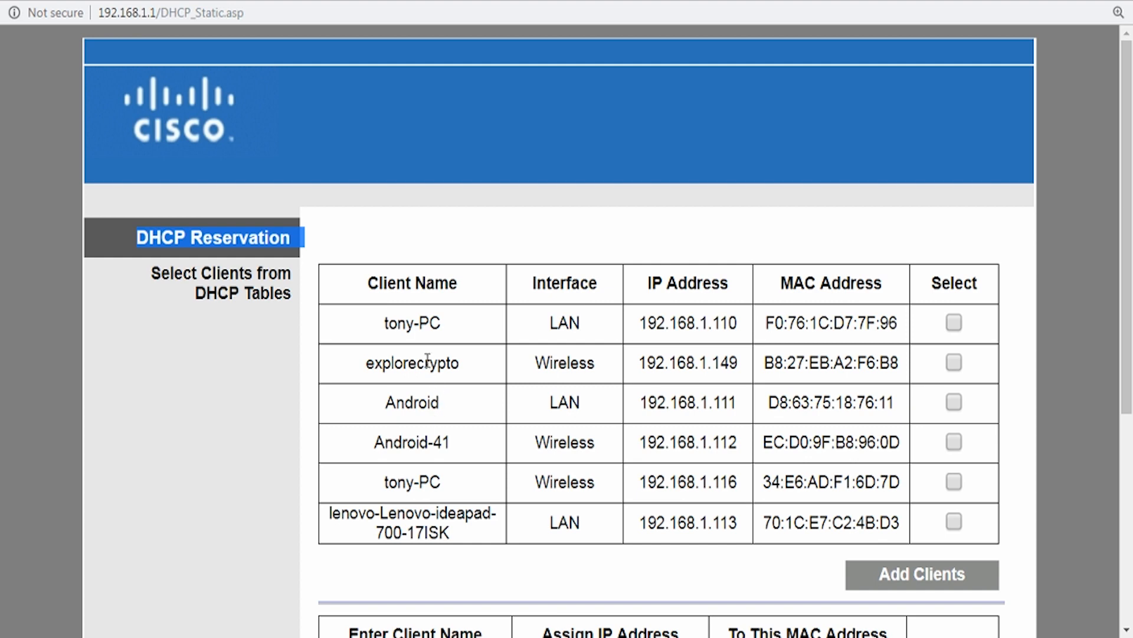
double_click(411, 363)
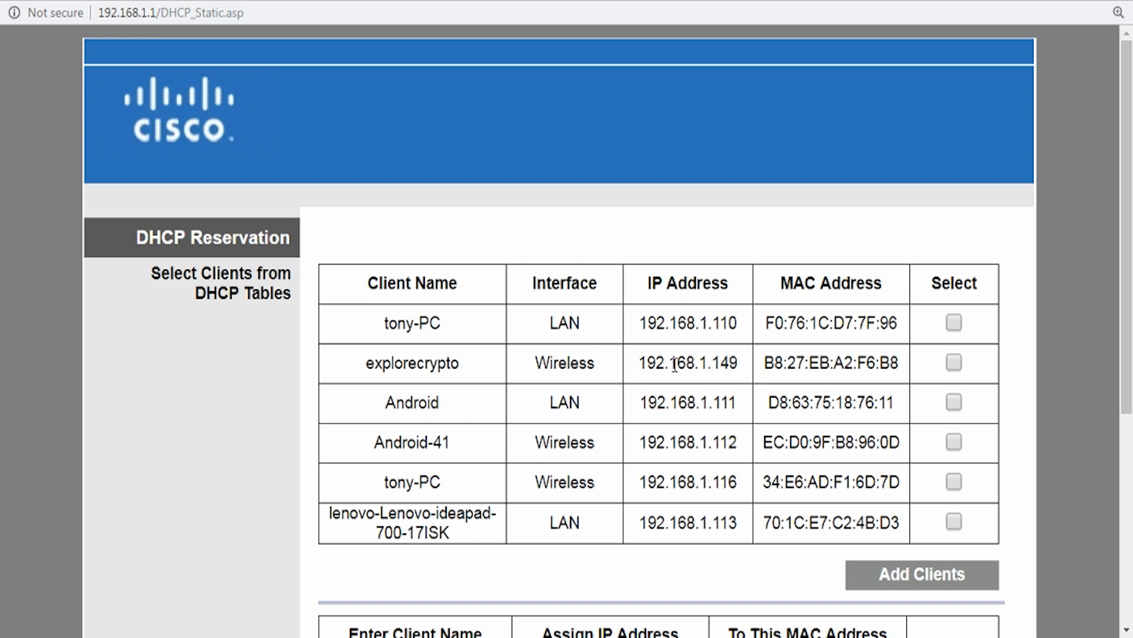
mouse_move(700, 363)
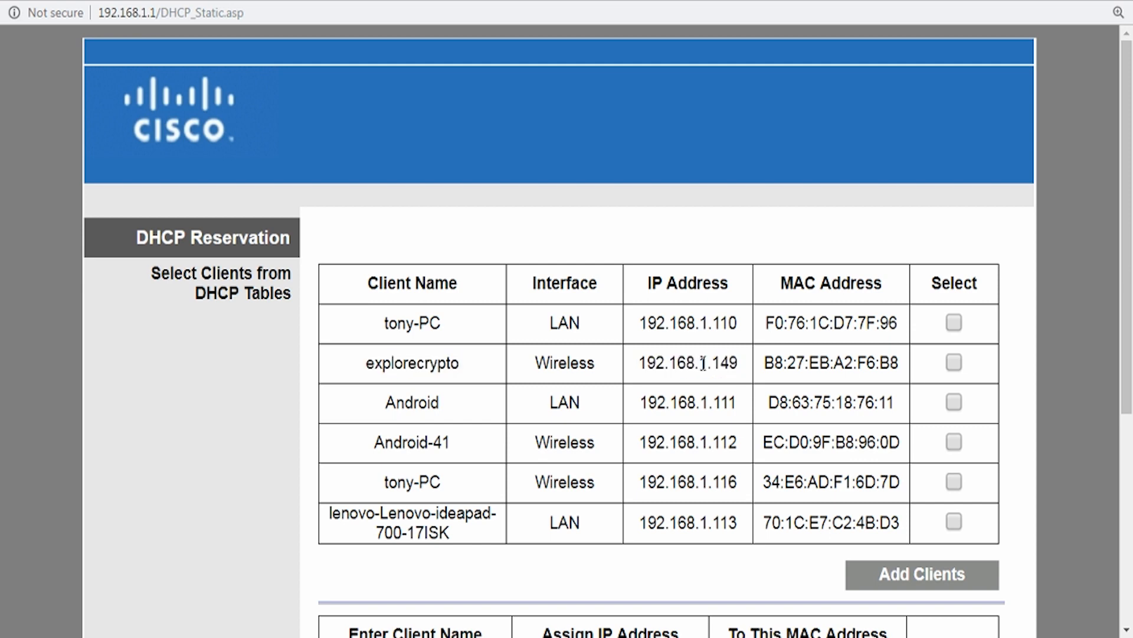
Step: Confirm explorecrypto is reserved at 192.168.1.149 and return to Basic Setup
double_click(725, 362)
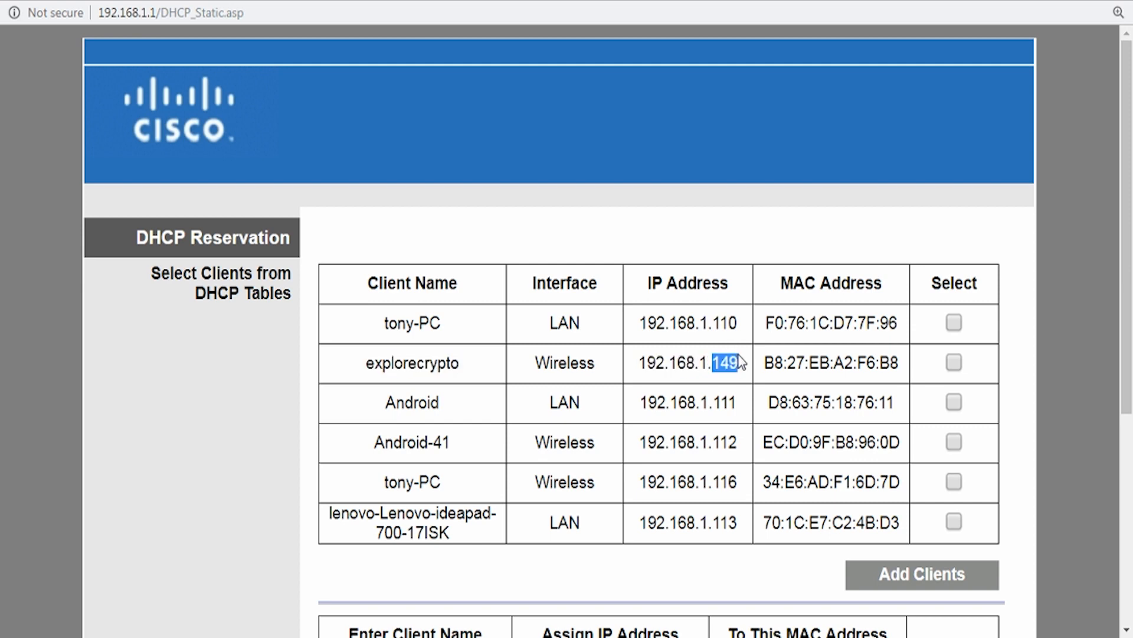
left_click(953, 362)
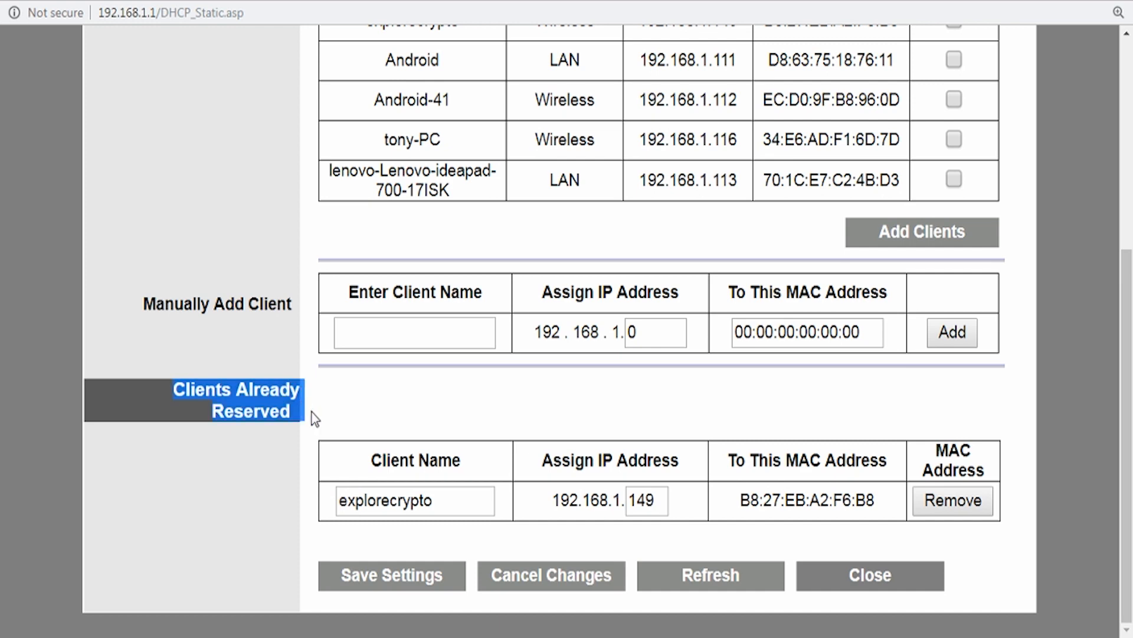
left_click(391, 575)
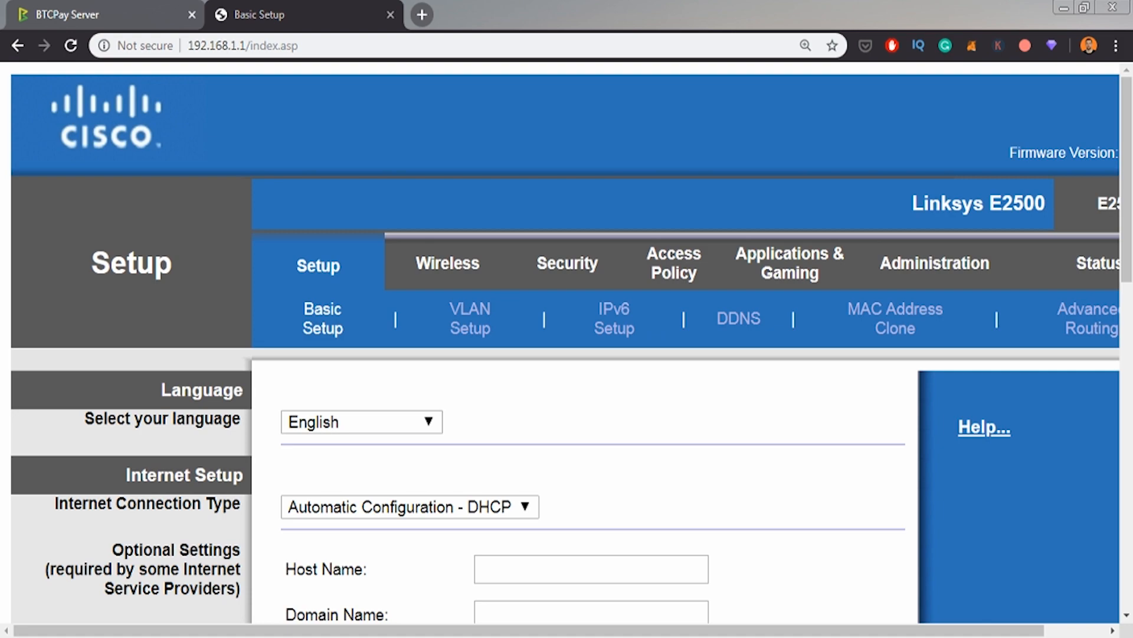
scroll("down", 3)
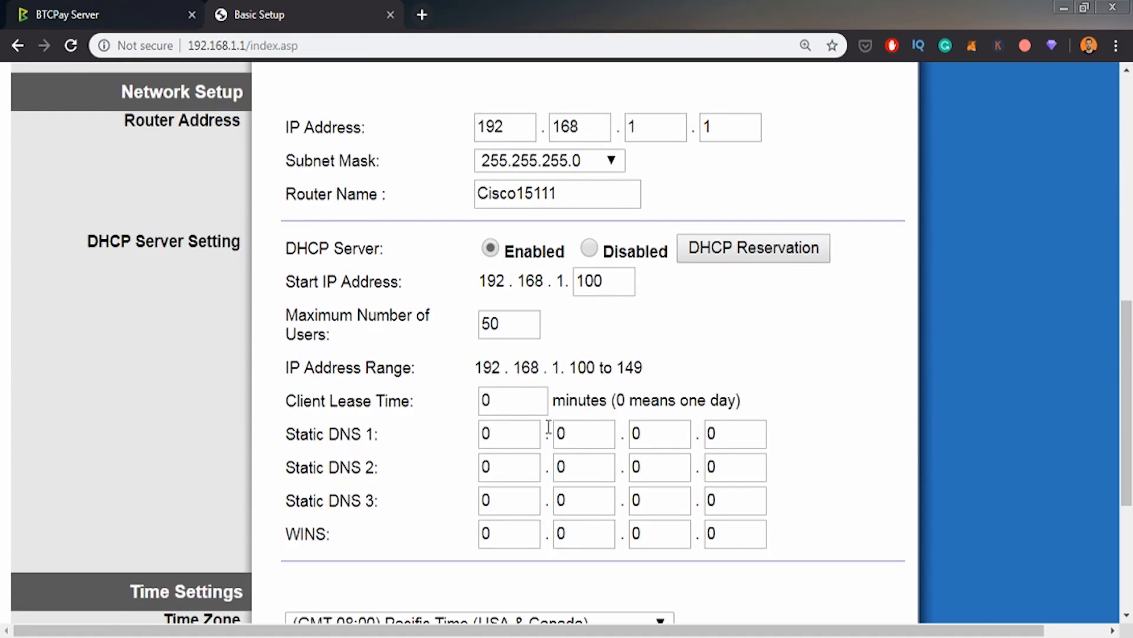
mouse_move(282, 265)
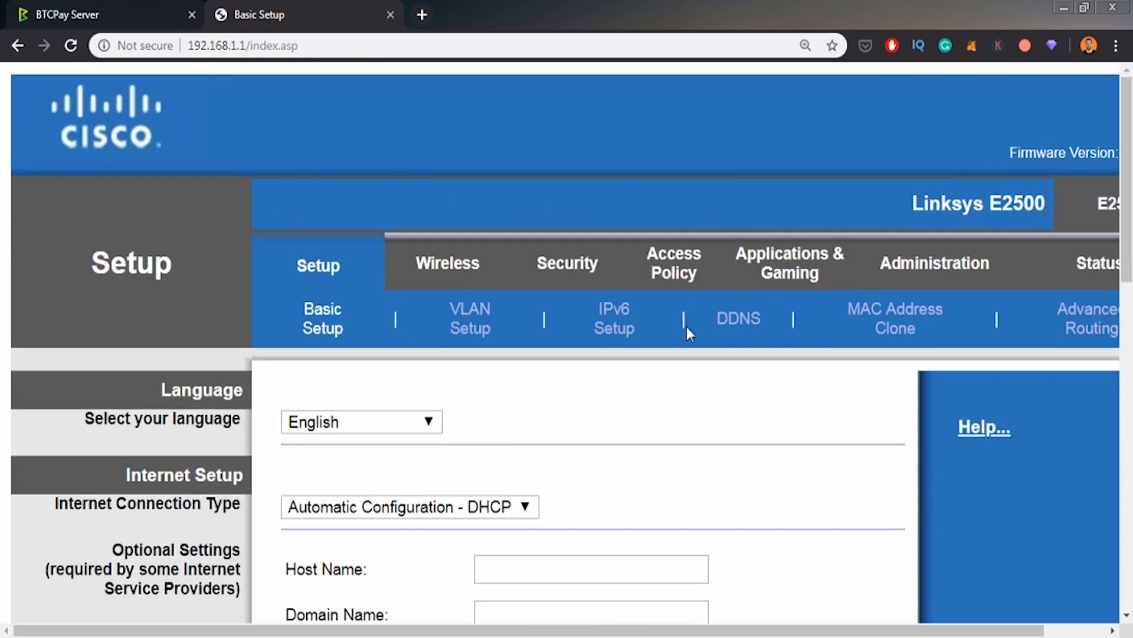
Step: Reach the Single Port Forwarding table and enter port 8333 for the first rule
left_click(789, 266)
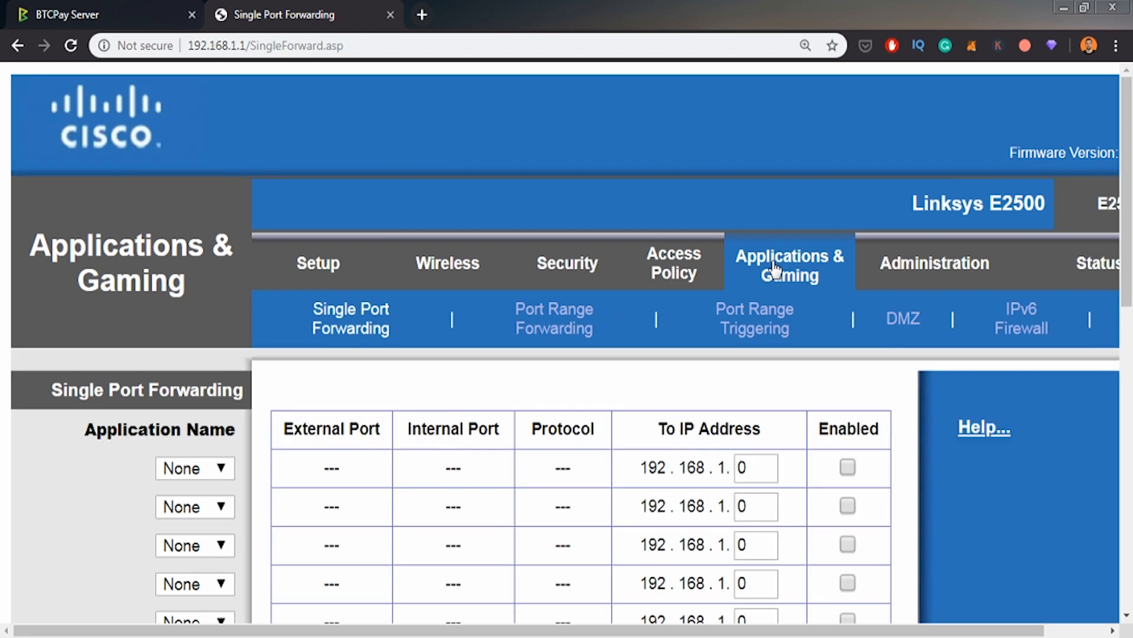
mouse_move(340, 333)
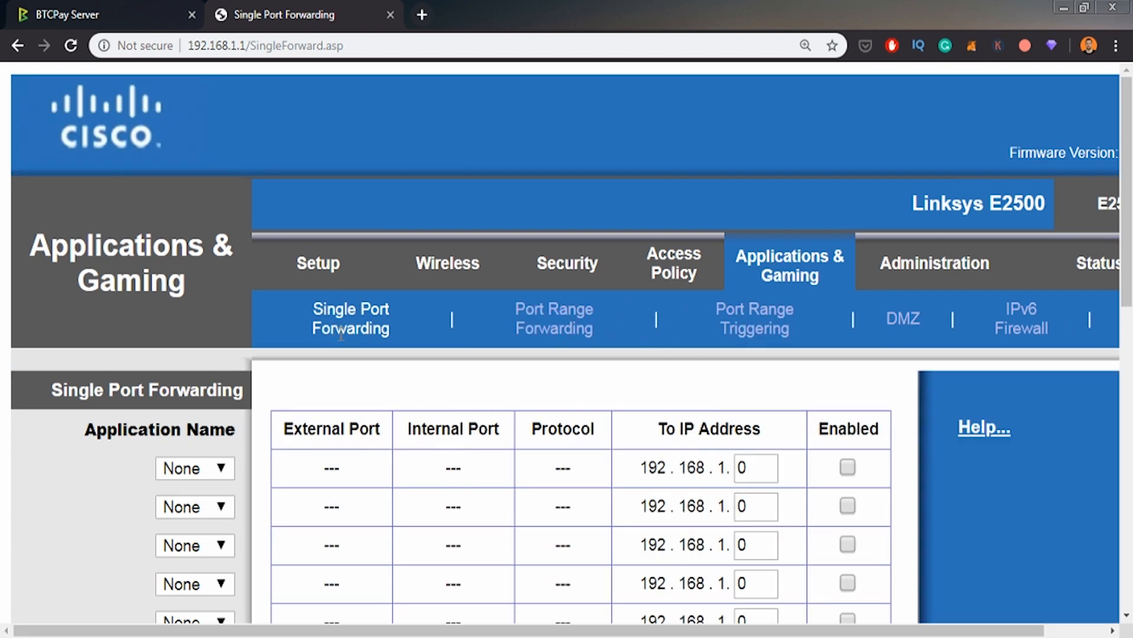
scroll("down", 3)
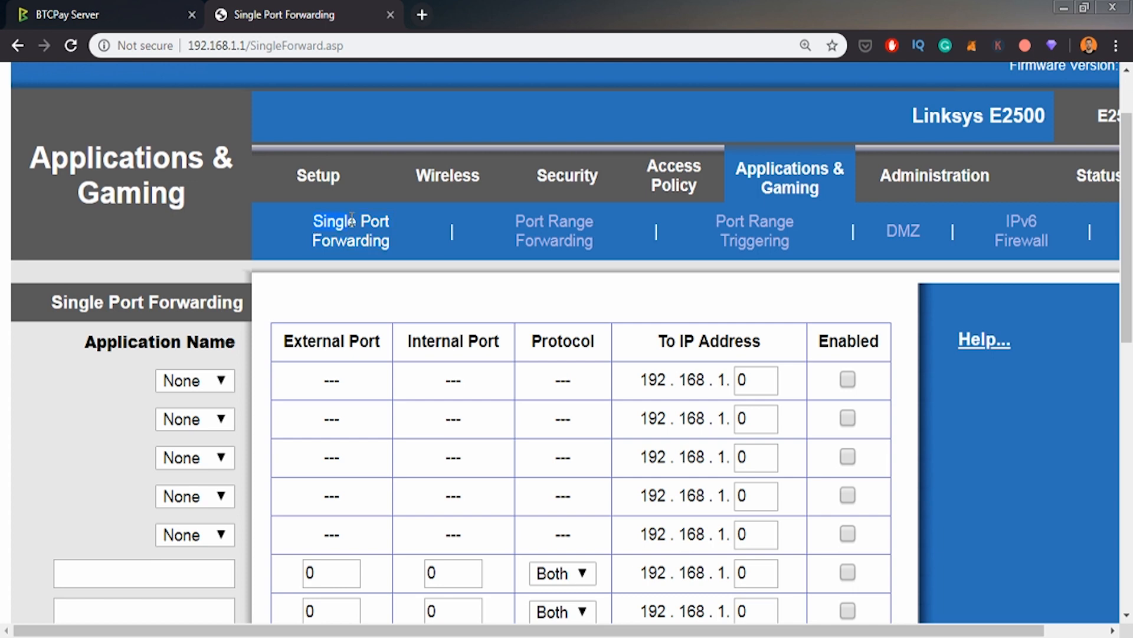
mouse_move(295, 224)
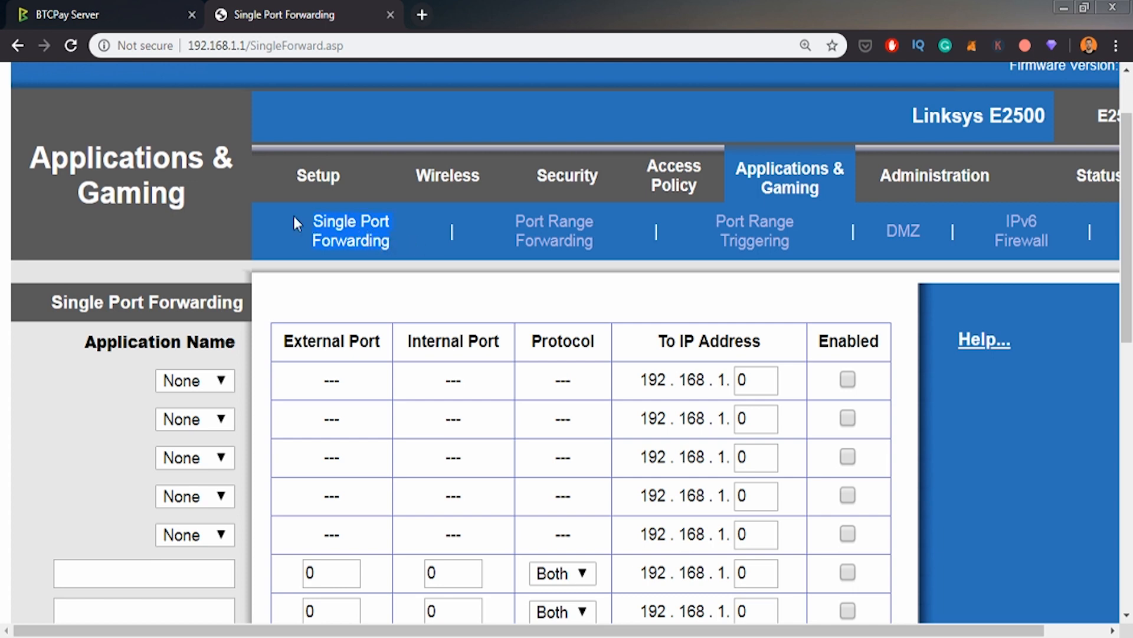
mouse_move(789, 177)
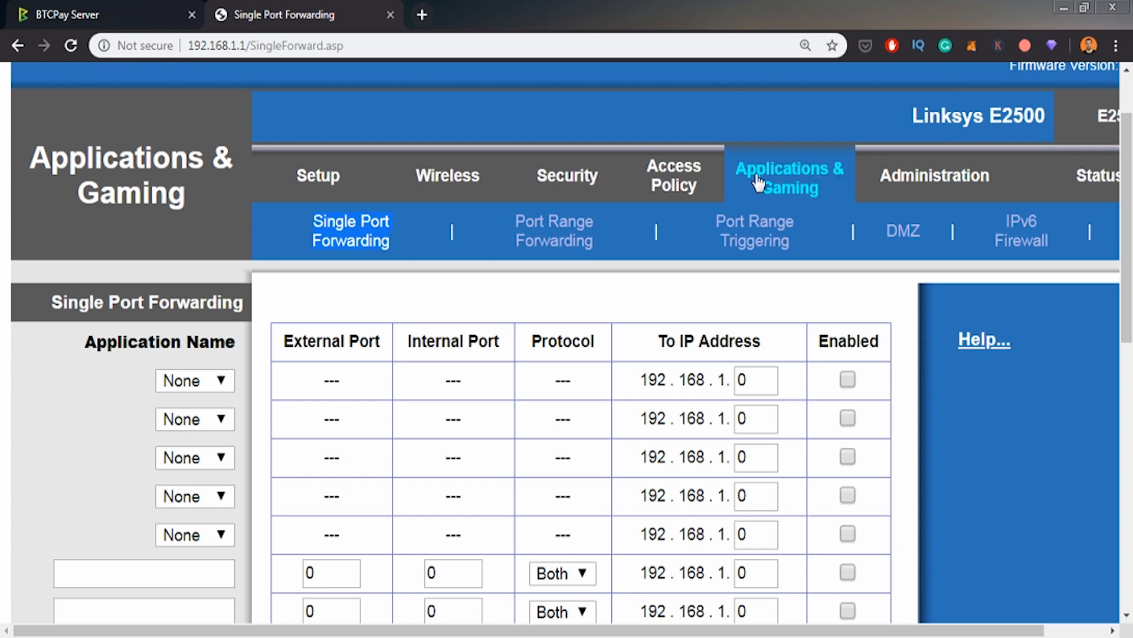
mouse_move(800, 198)
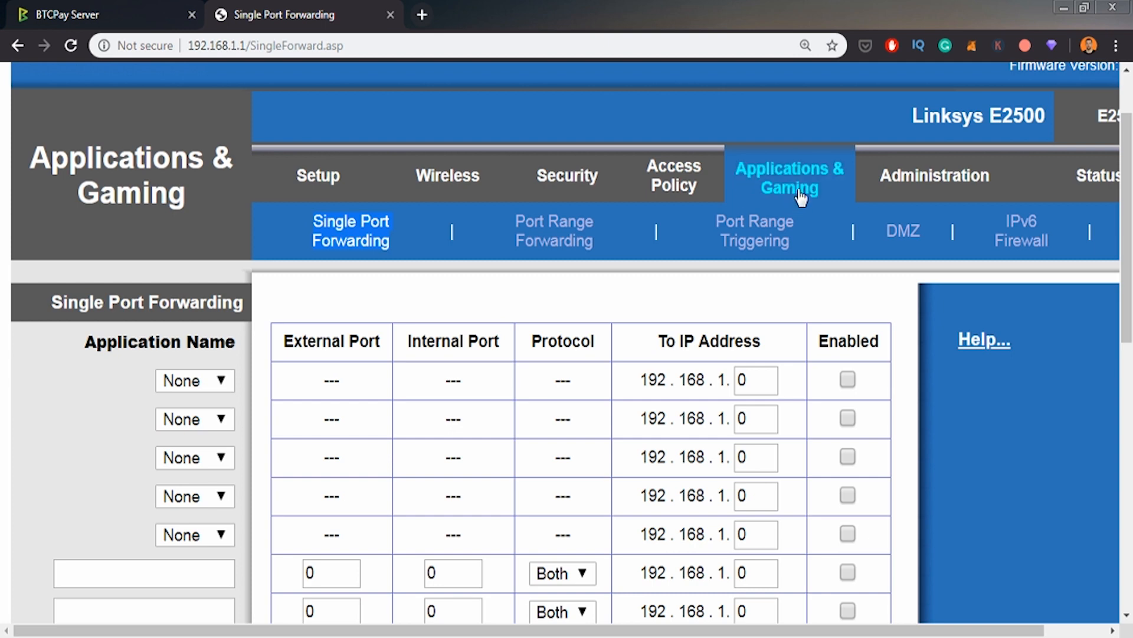
mouse_move(285, 142)
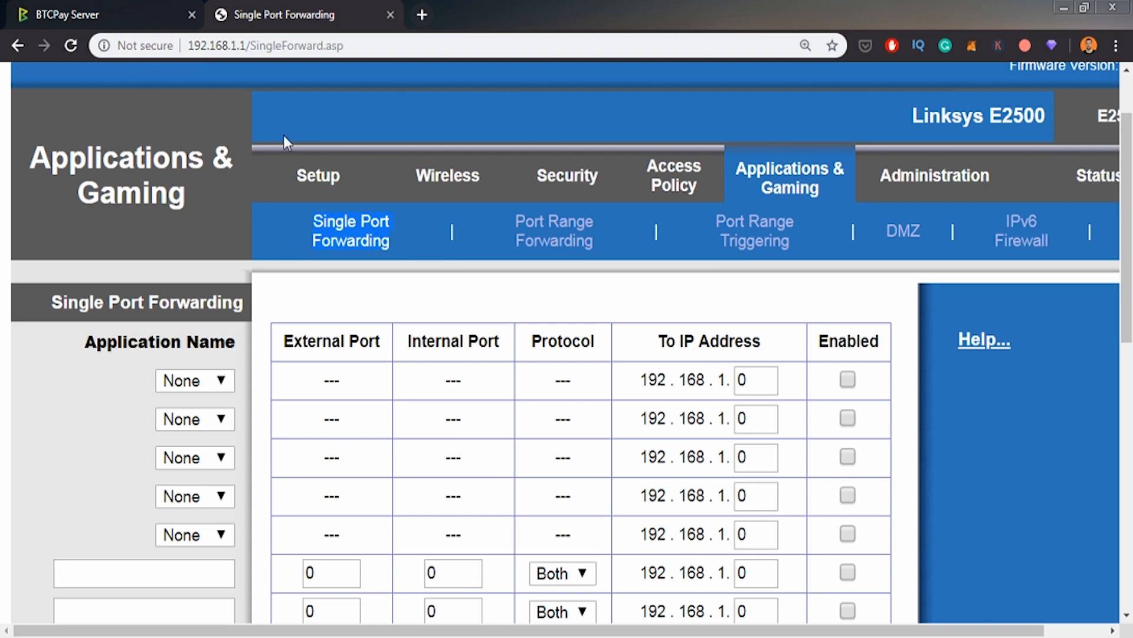
mouse_move(465, 206)
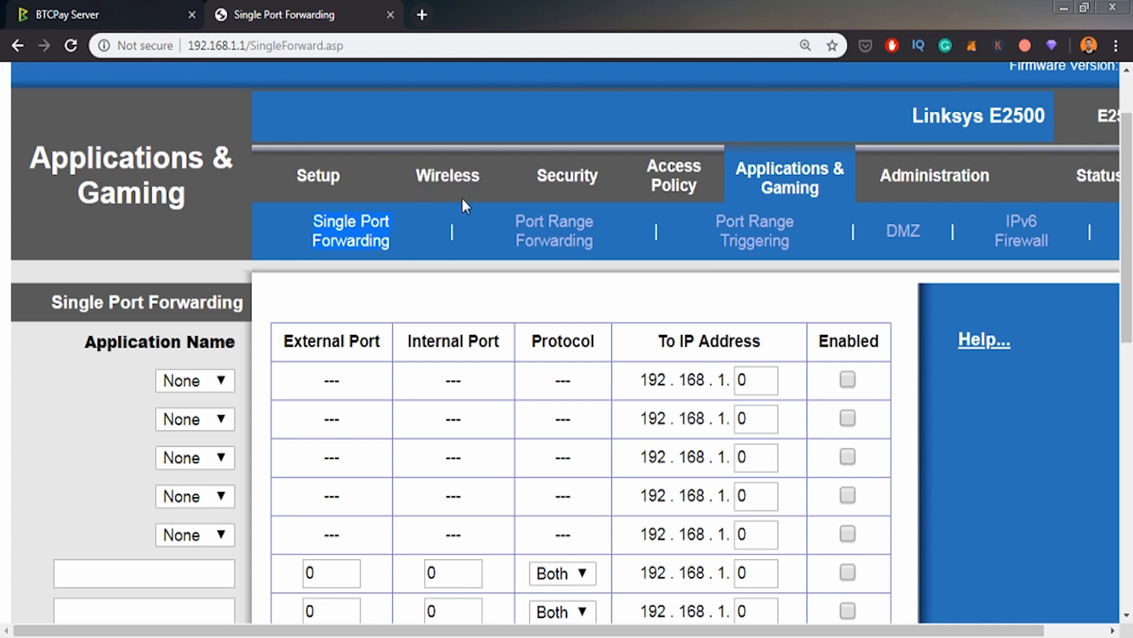
mouse_move(475, 268)
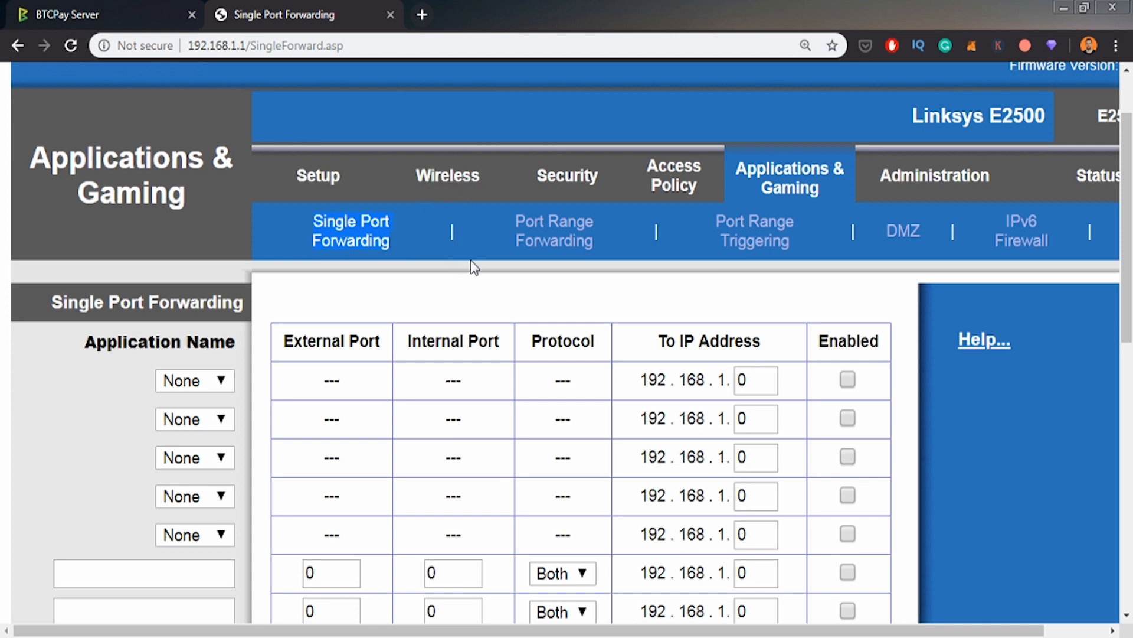
mouse_move(777, 159)
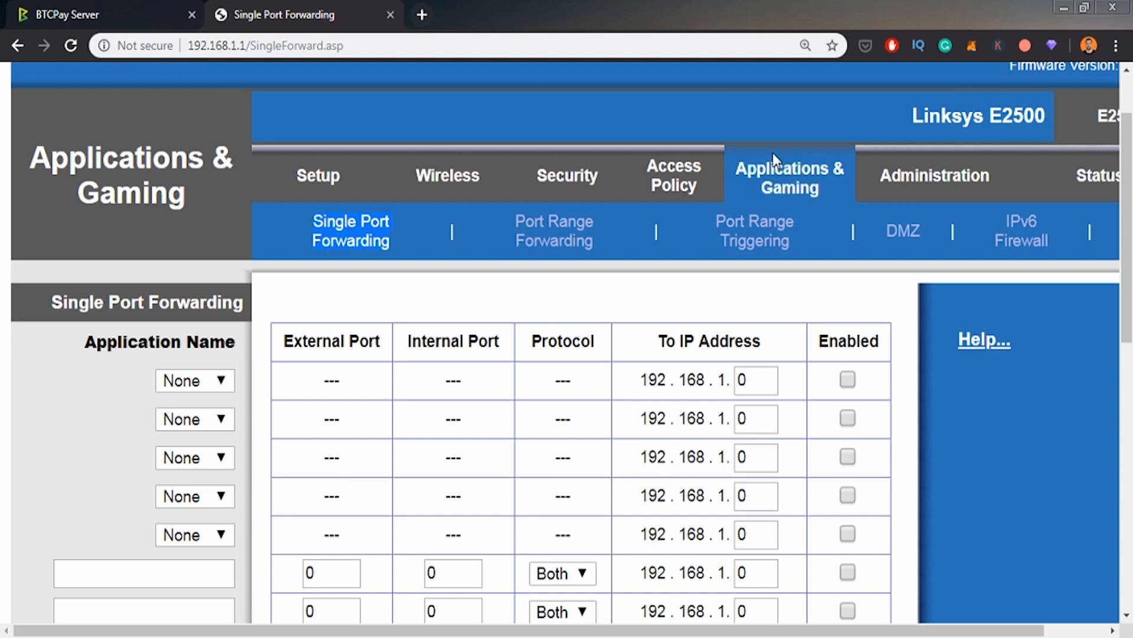
mouse_move(365, 232)
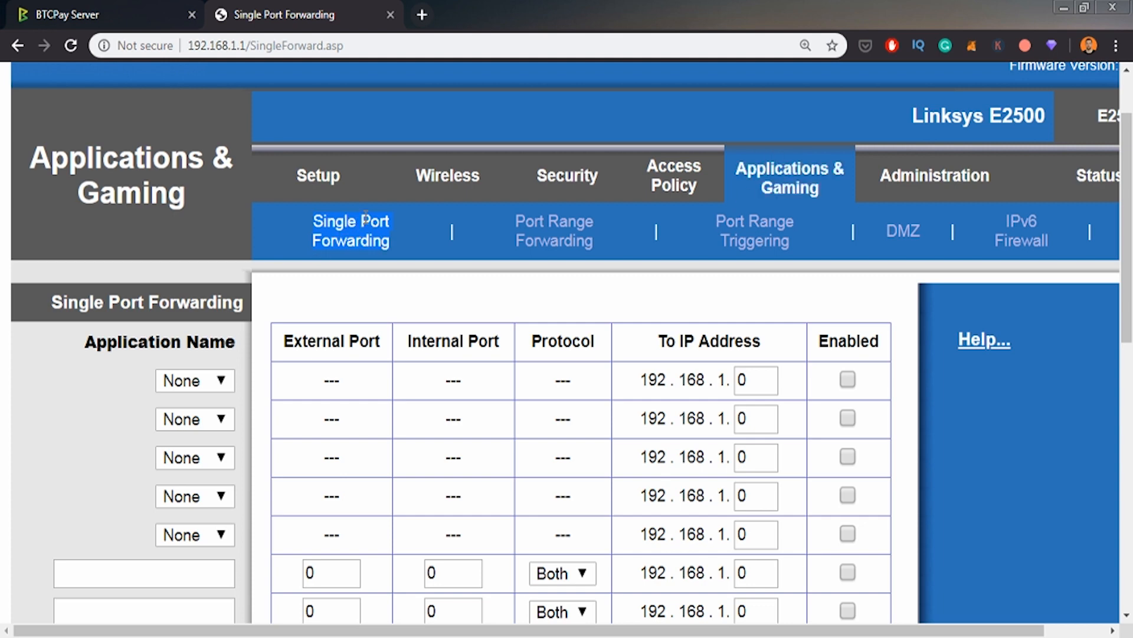
scroll("down", 3)
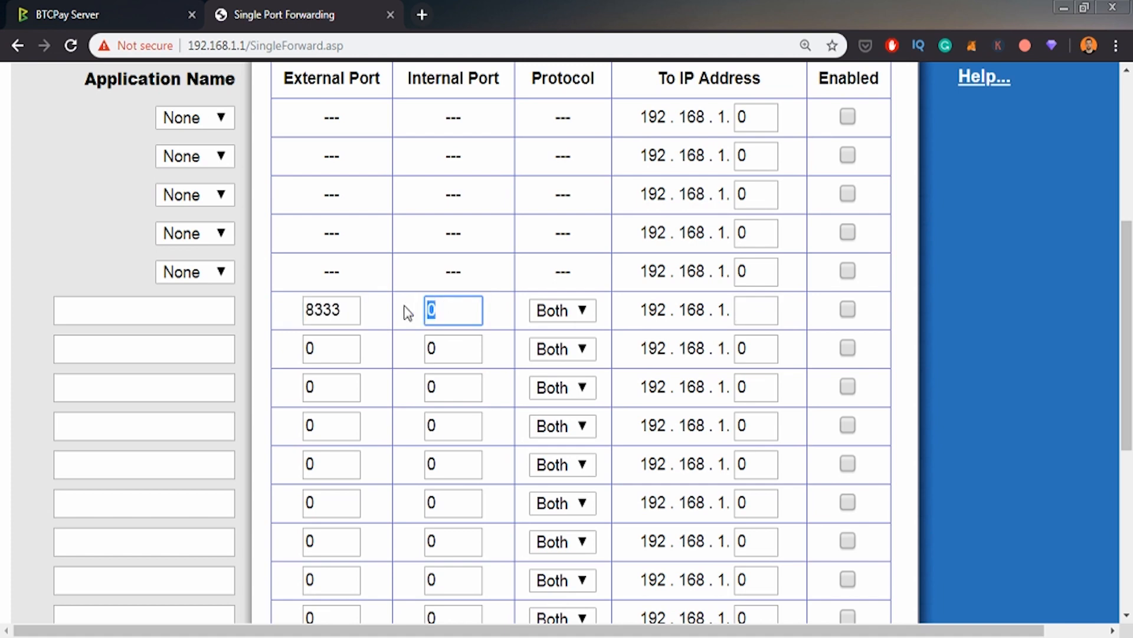
type("8333")
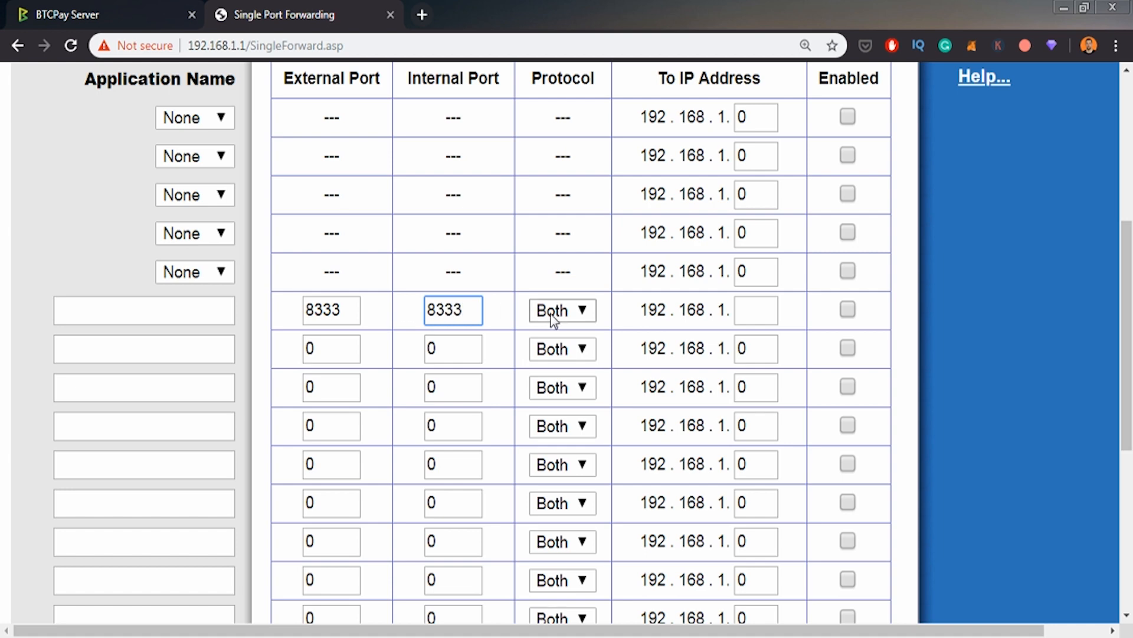
Step: Point the 8333 rule at 192.168.1.149, enable it and name it Bitcoin
left_click(755, 311)
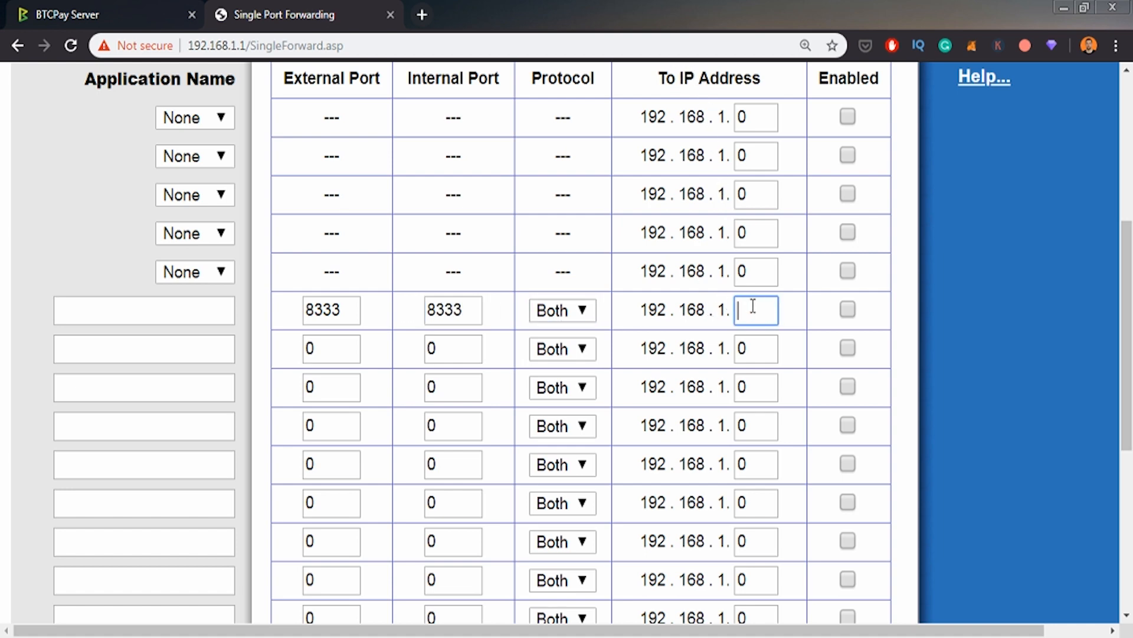
type("149")
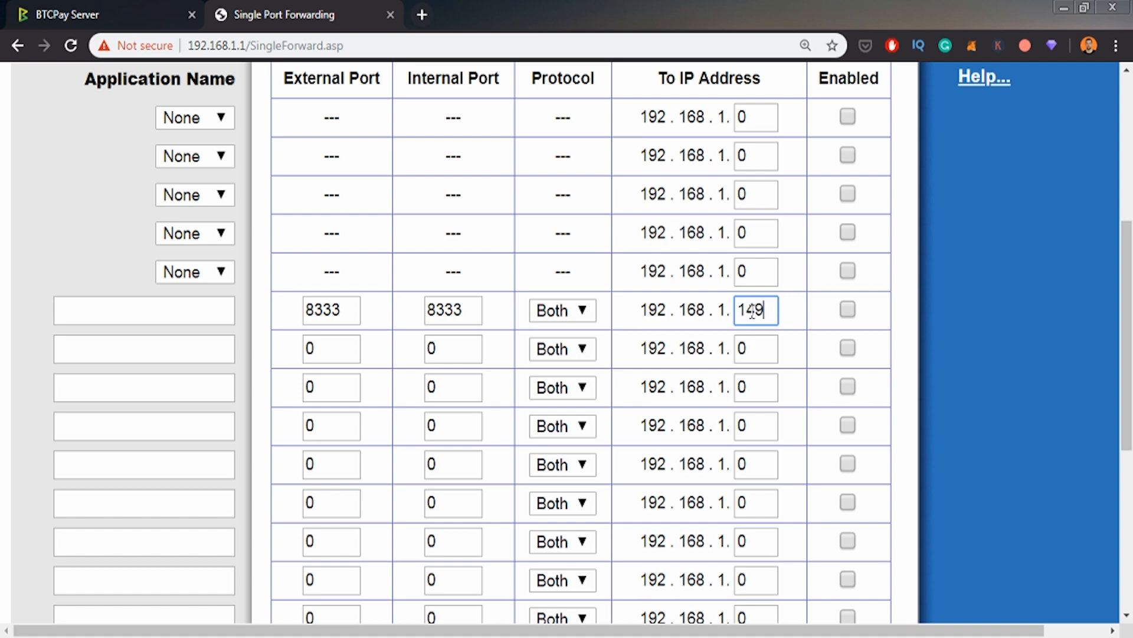
left_click(848, 310)
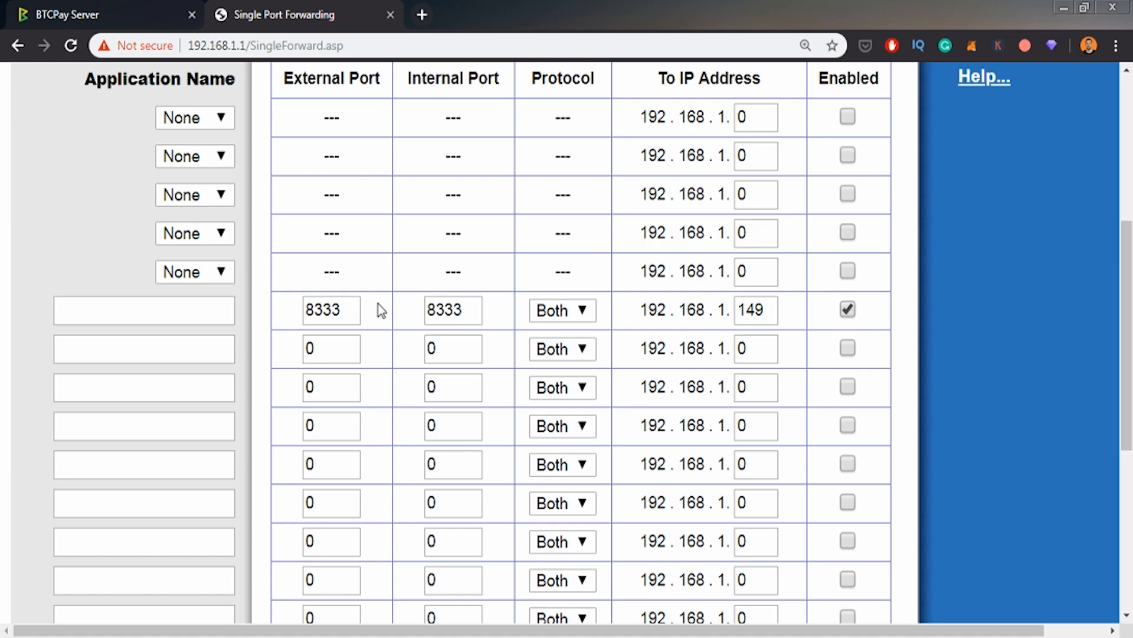
left_click(142, 310)
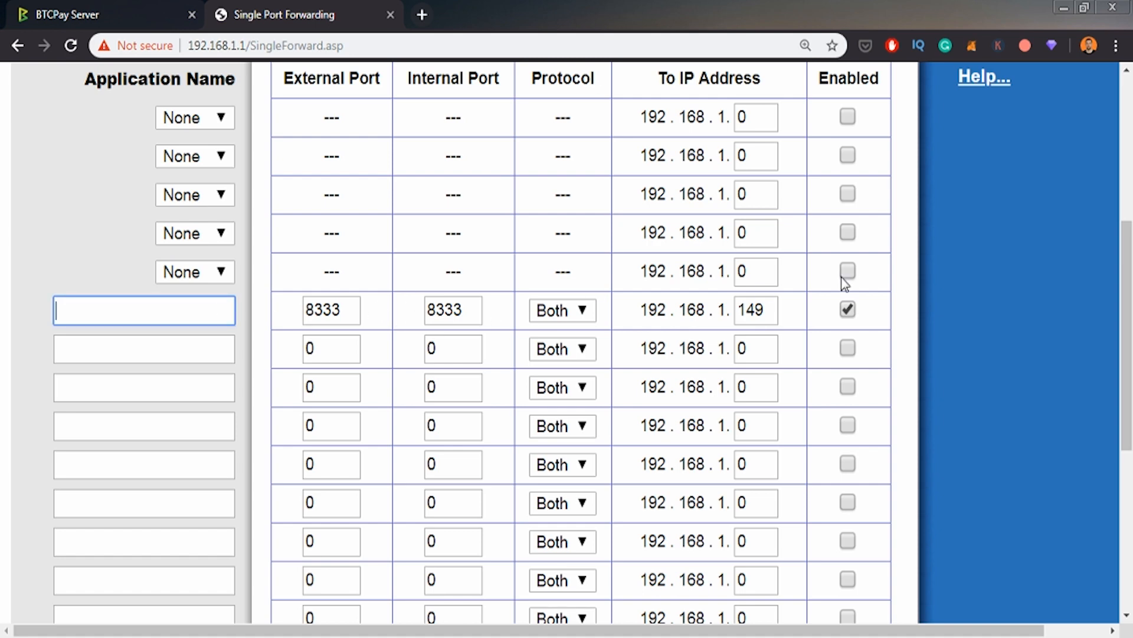
type("Bitcoin")
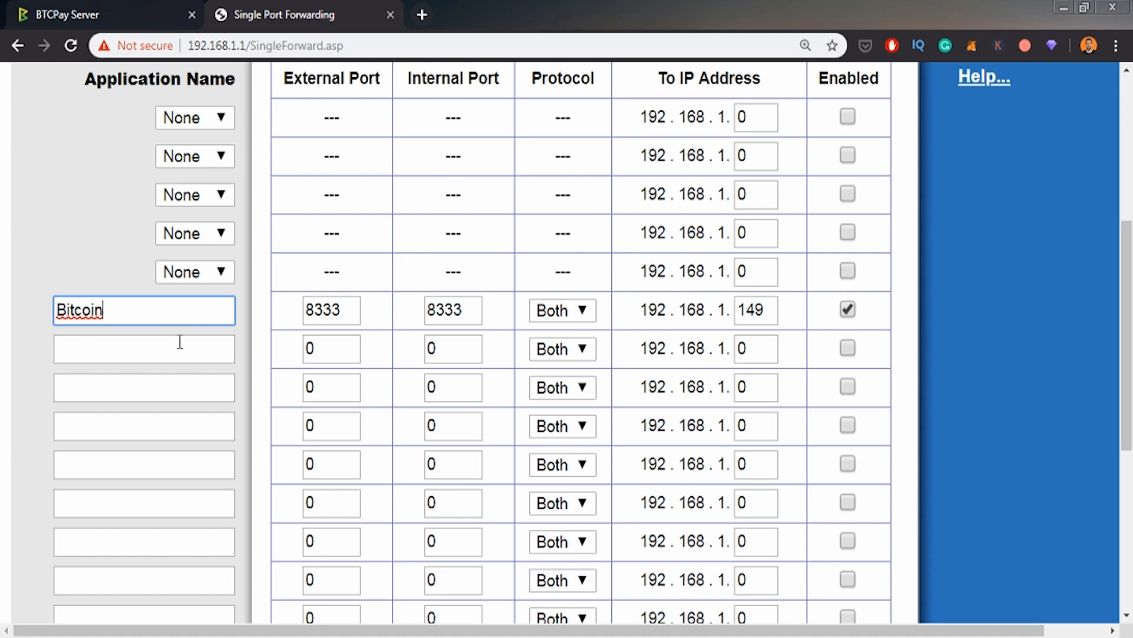
left_click(143, 350)
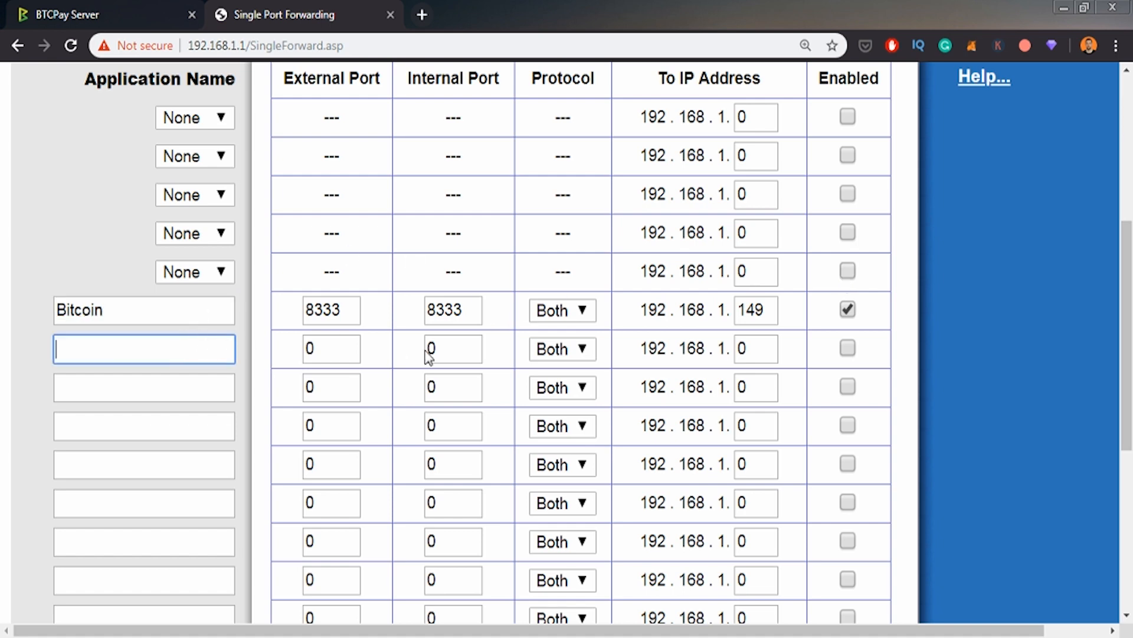
Step: Name the second forwarding rule Lightning
scroll("up", 3)
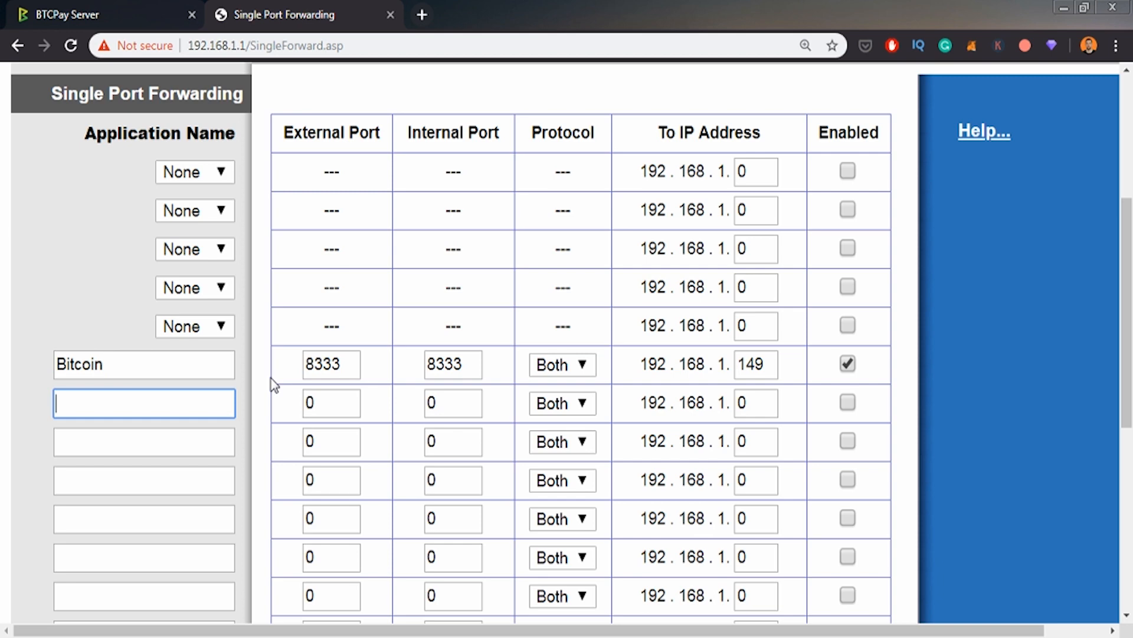
type("Lig")
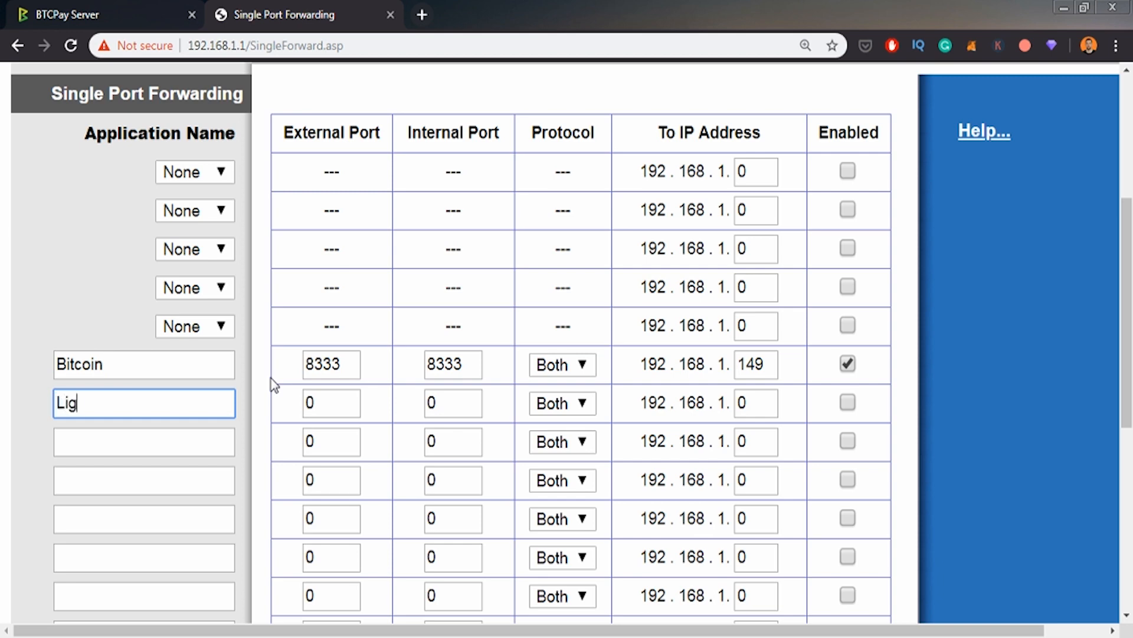
type("htnin")
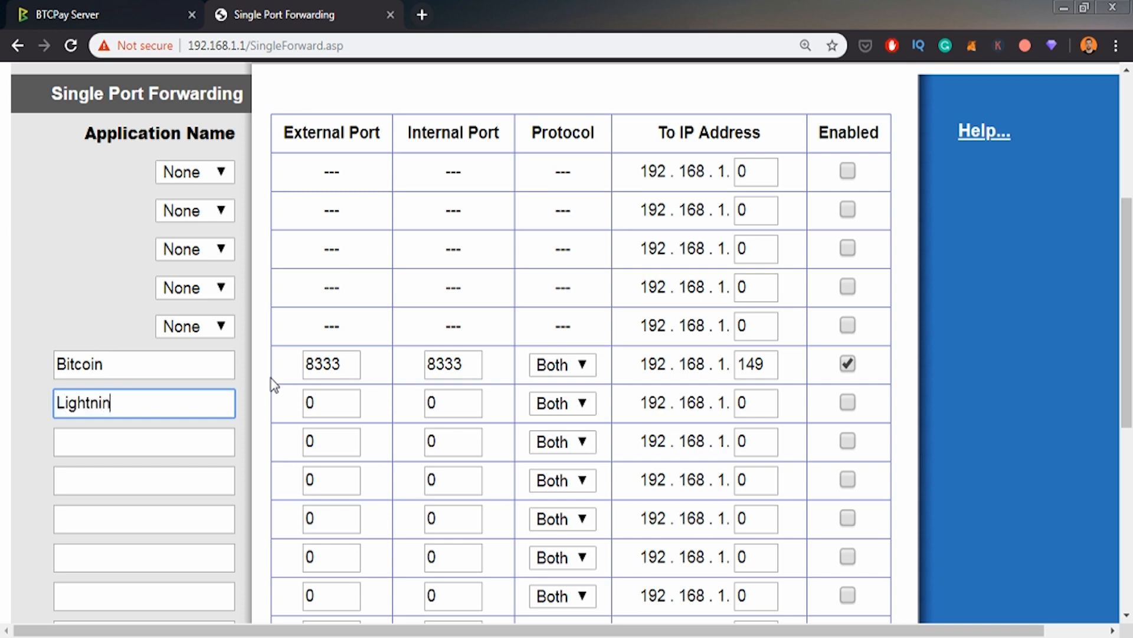
type("g")
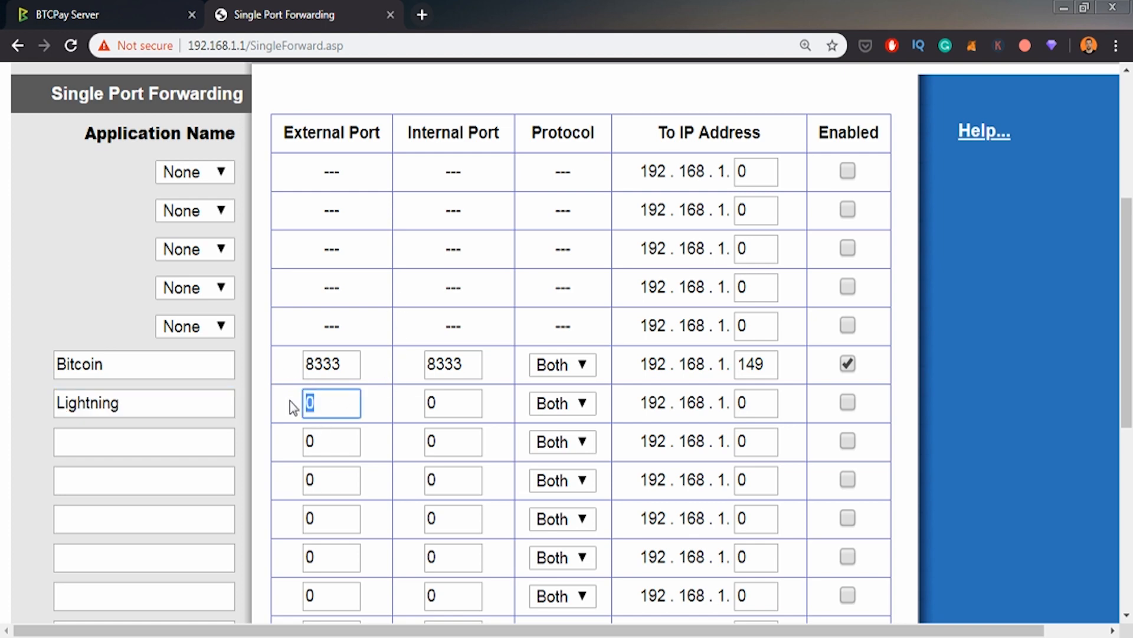
Step: Set the Lightning rule's external and internal ports to 9735 and enable it
type("97")
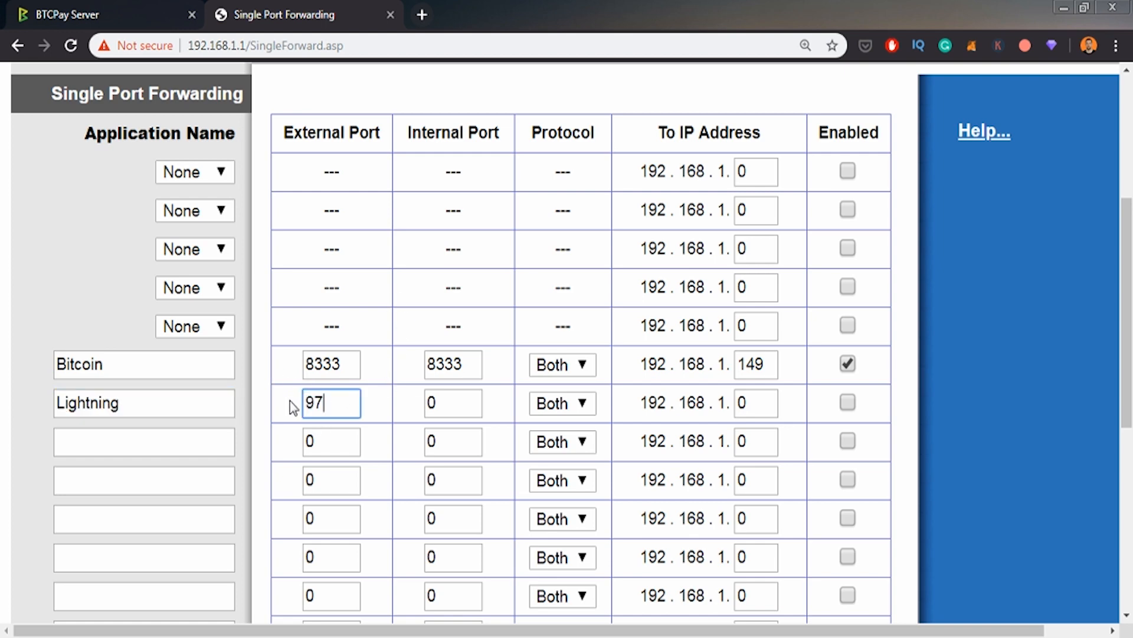
left_click(452, 404)
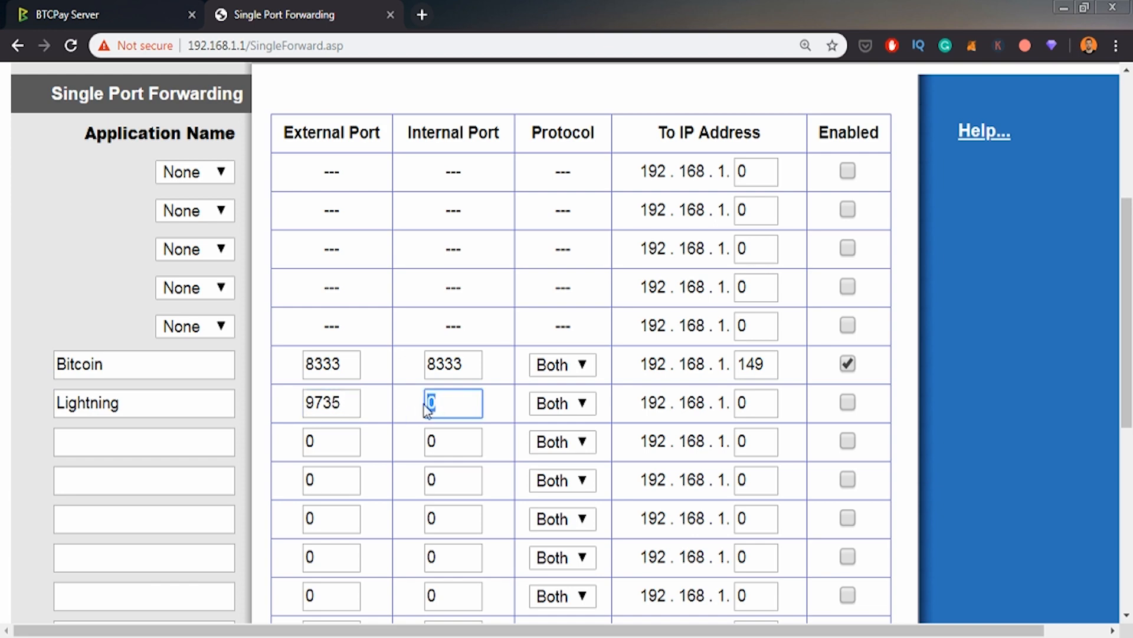
type("9")
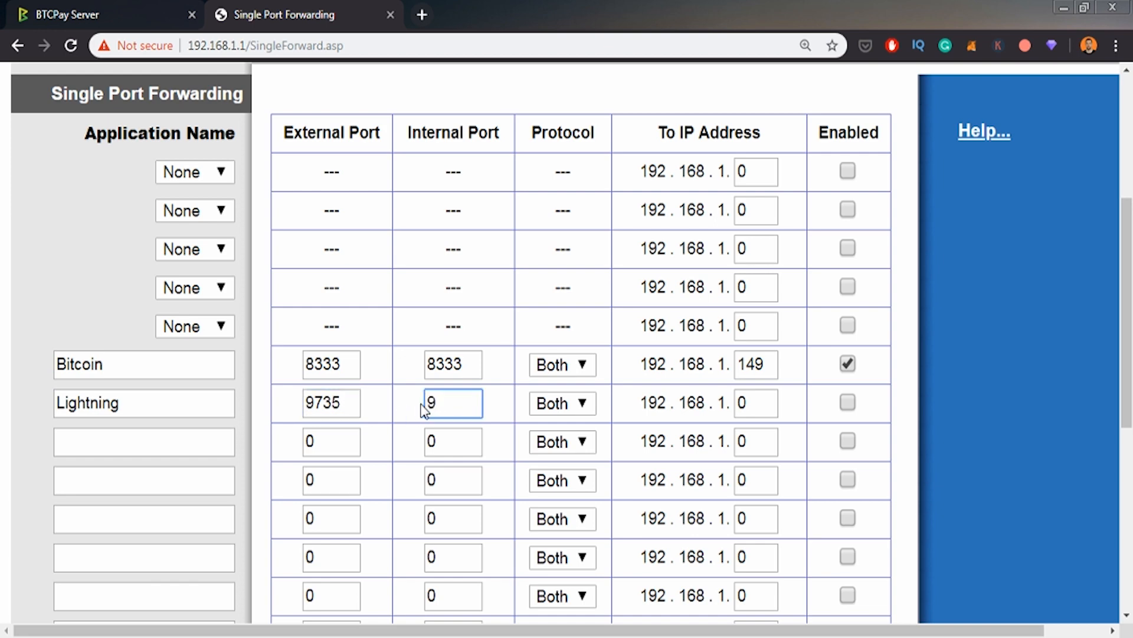
type("735")
left_click(755, 402)
type("14")
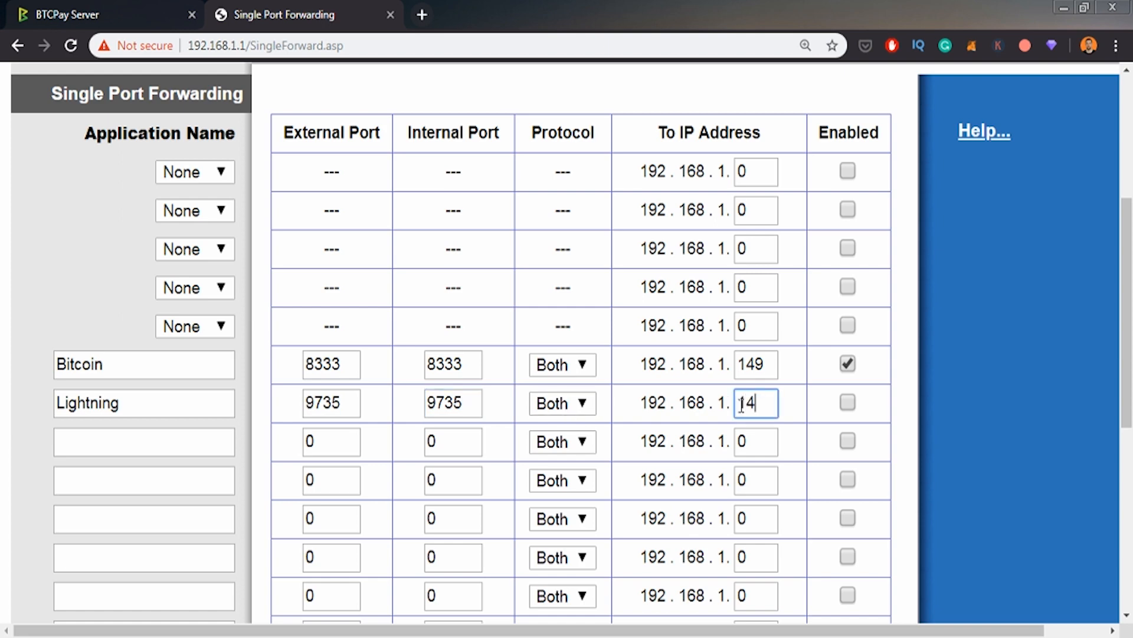
type("9")
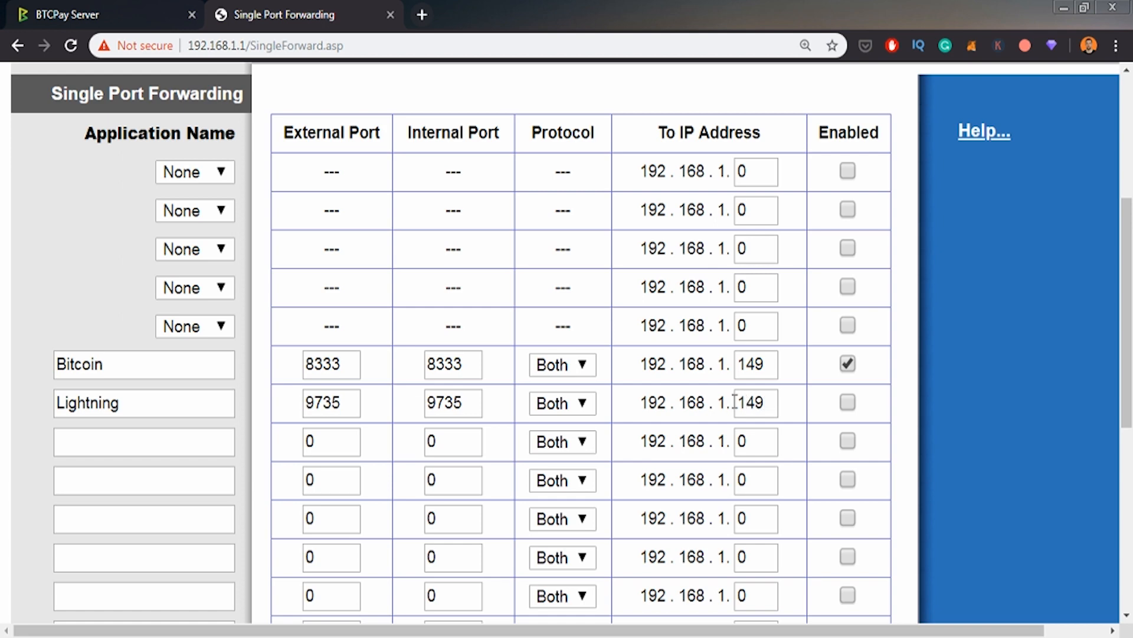
left_click(848, 403)
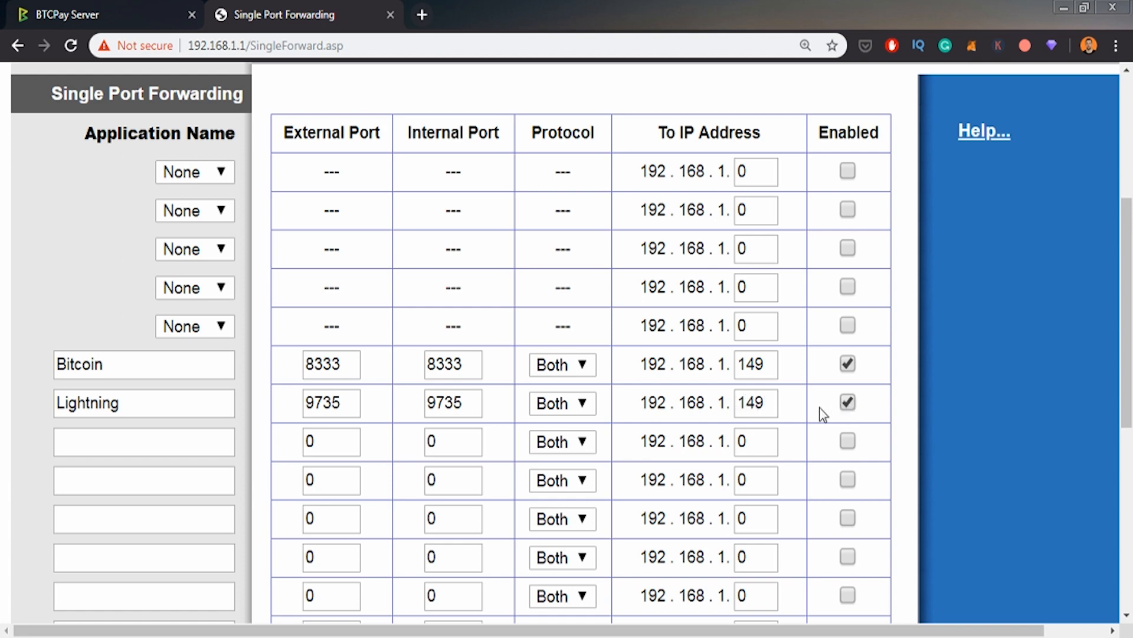
scroll("down", 3)
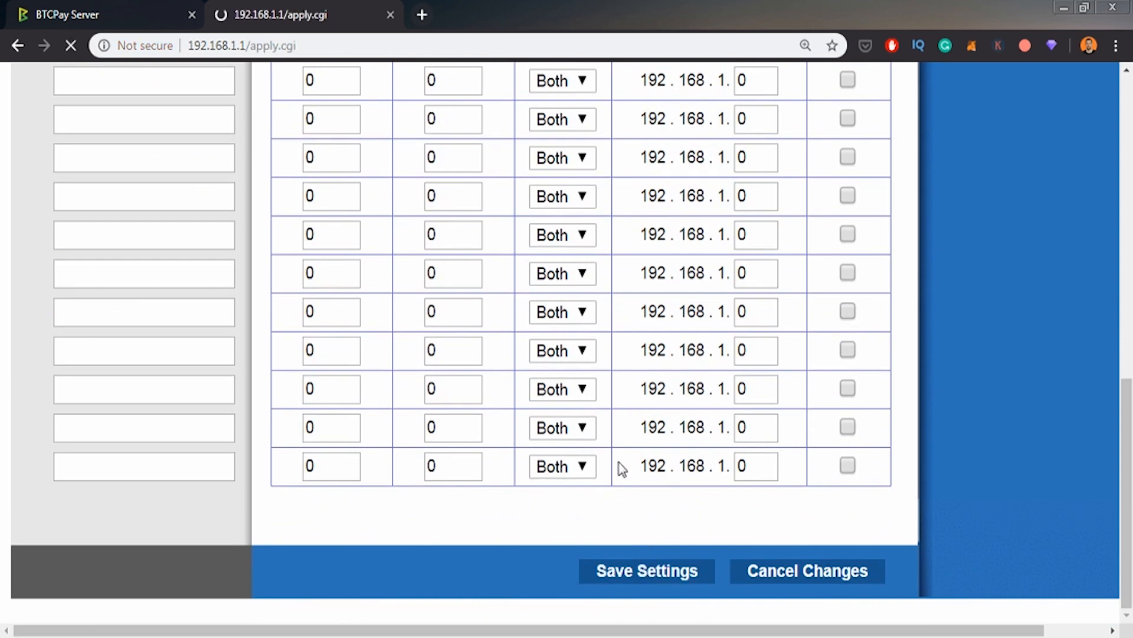
Step: Save the forwarding settings and continue back to the Single Port Forwarding page
left_click(646, 570)
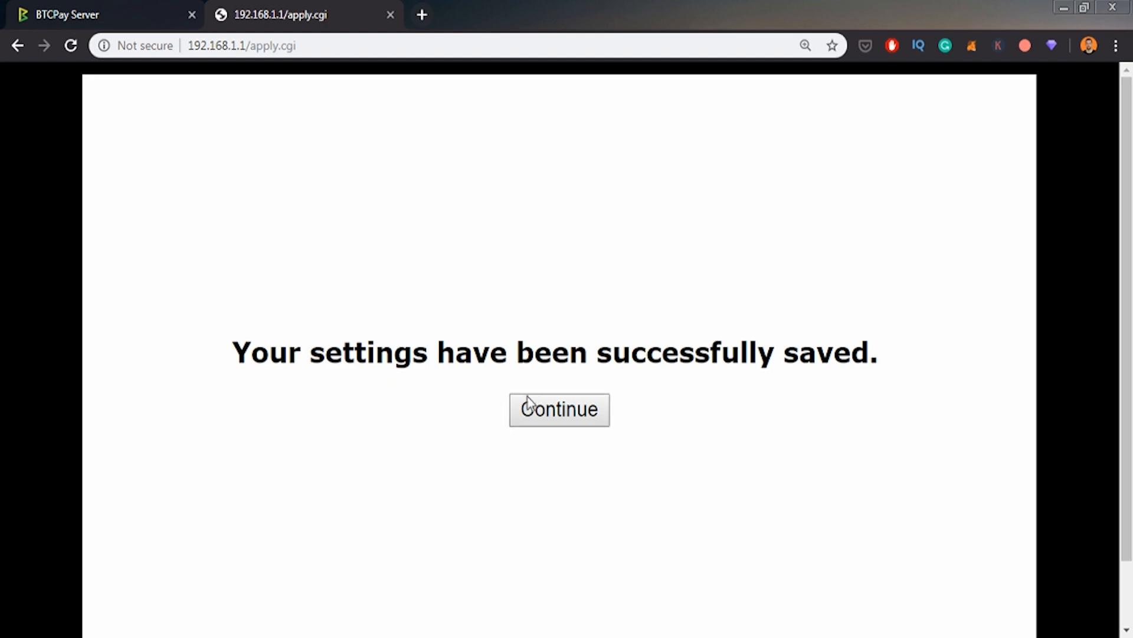
left_click(558, 410)
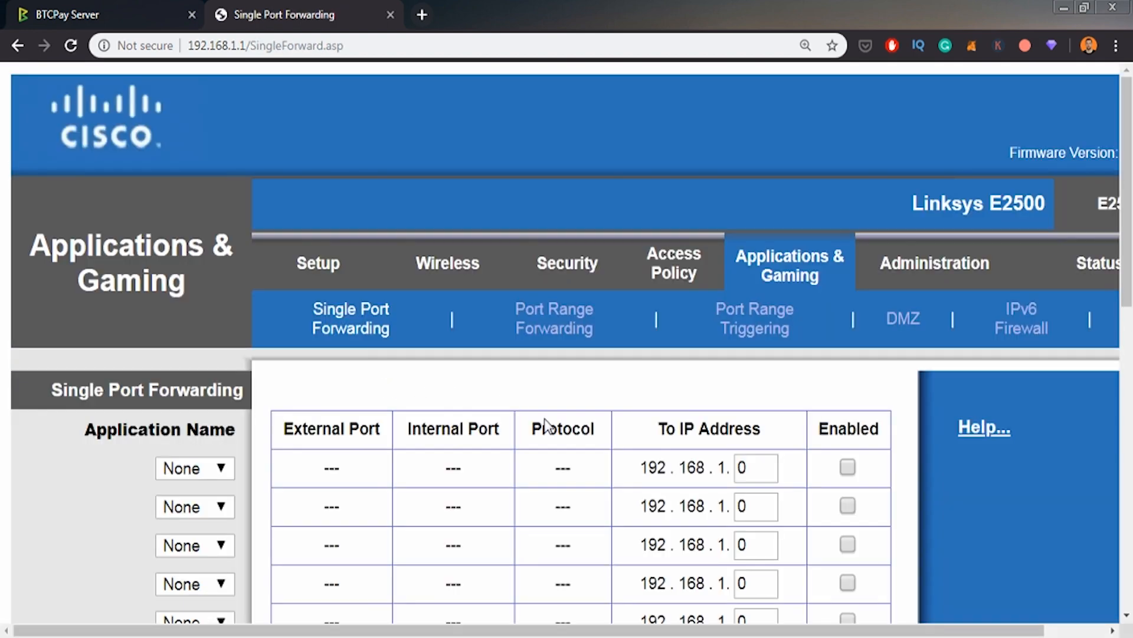
mouse_move(504, 401)
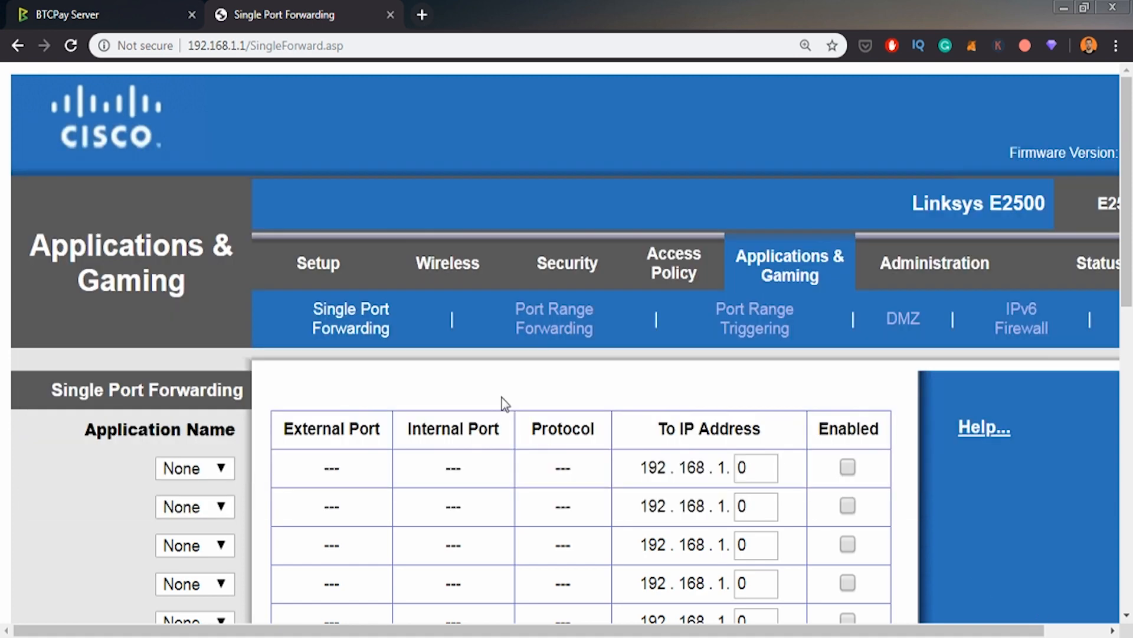
Step: On 1ML, highlight the explorecrypto node name and its full connection string
left_click(498, 14)
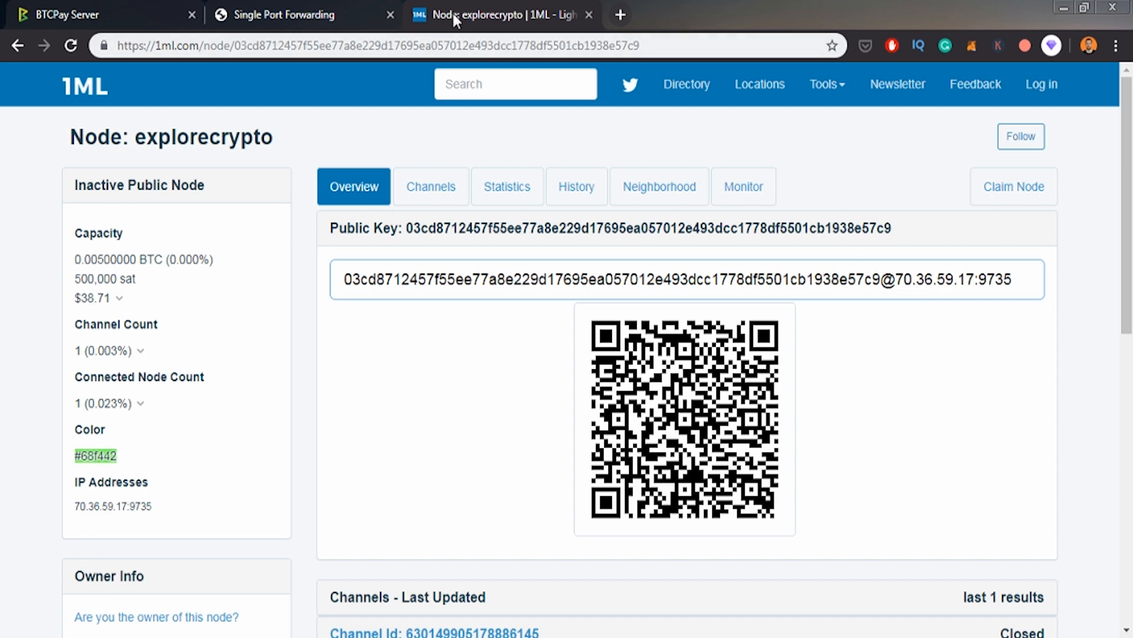
double_click(205, 137)
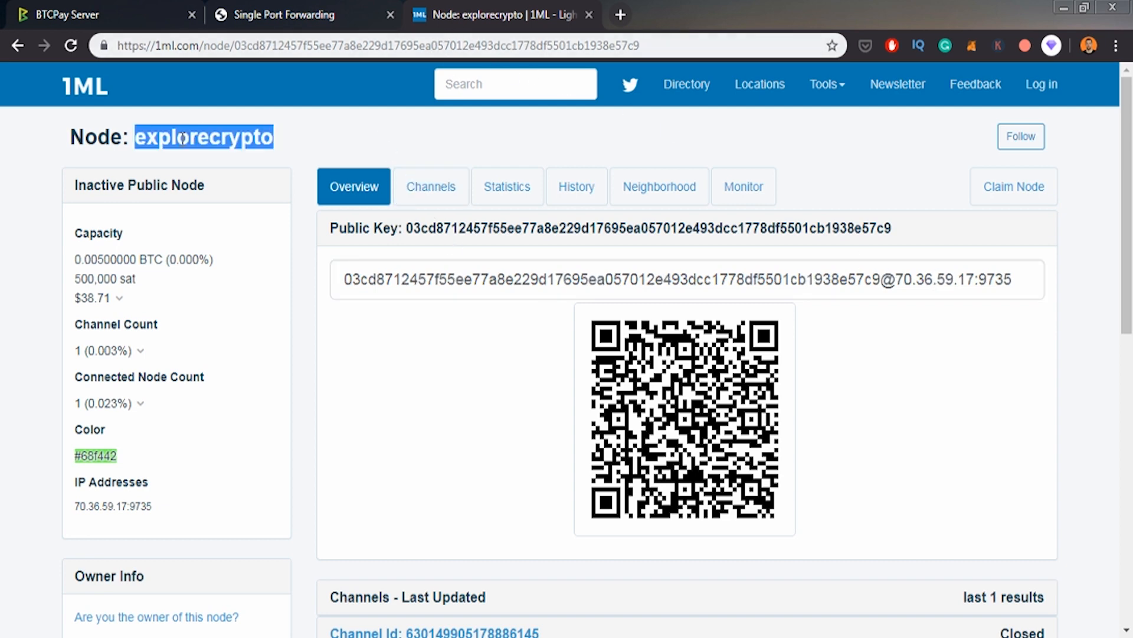
mouse_move(222, 106)
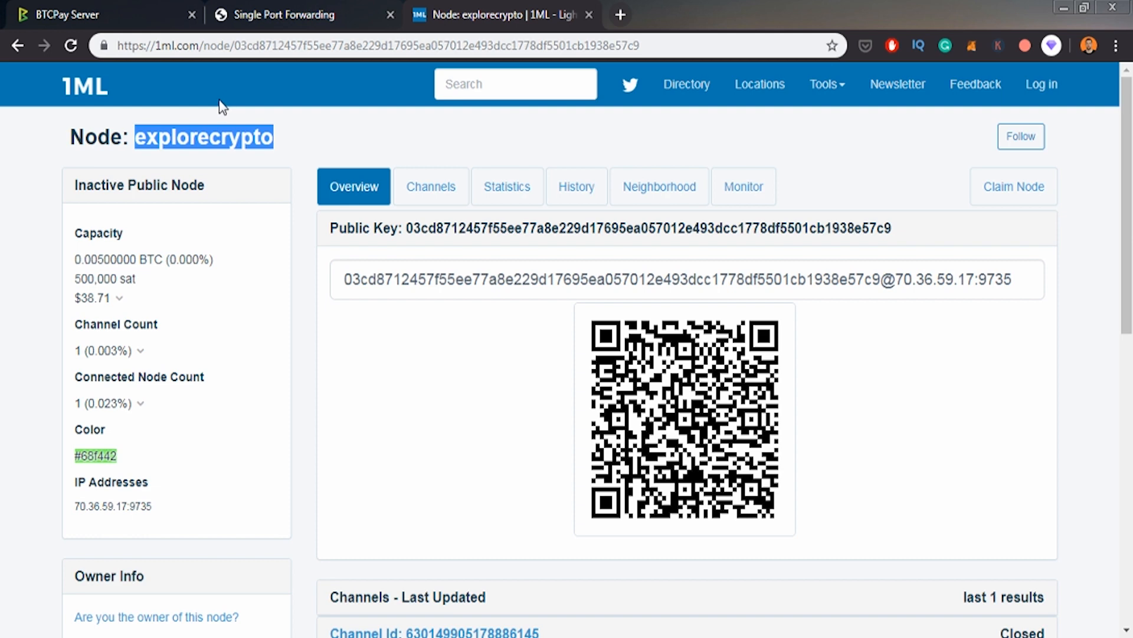
mouse_move(289, 139)
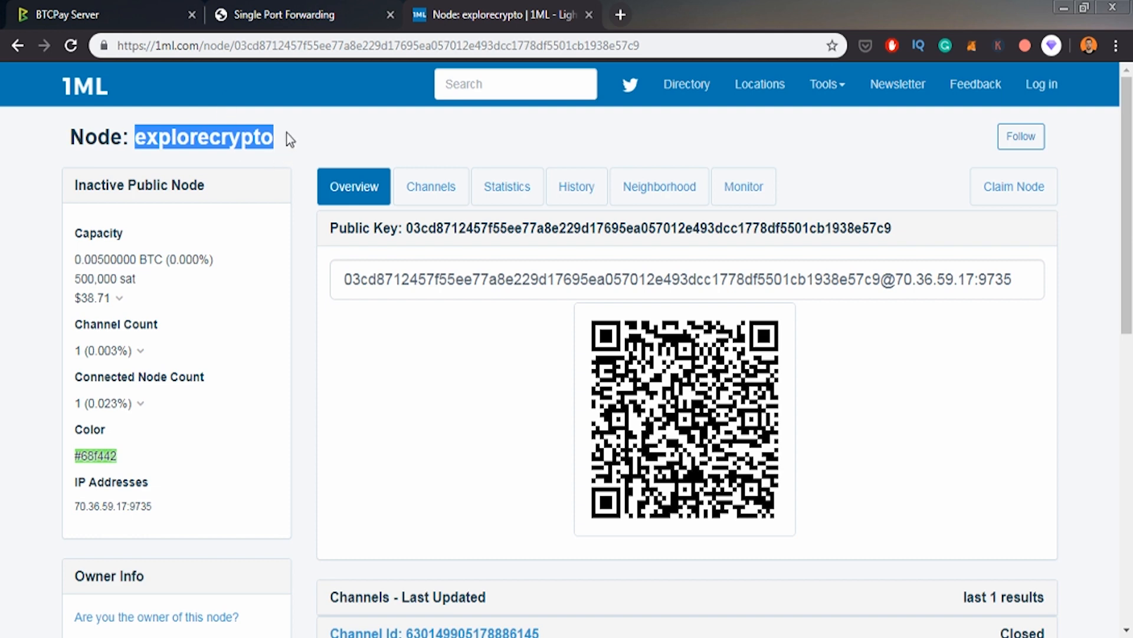
double_click(914, 280)
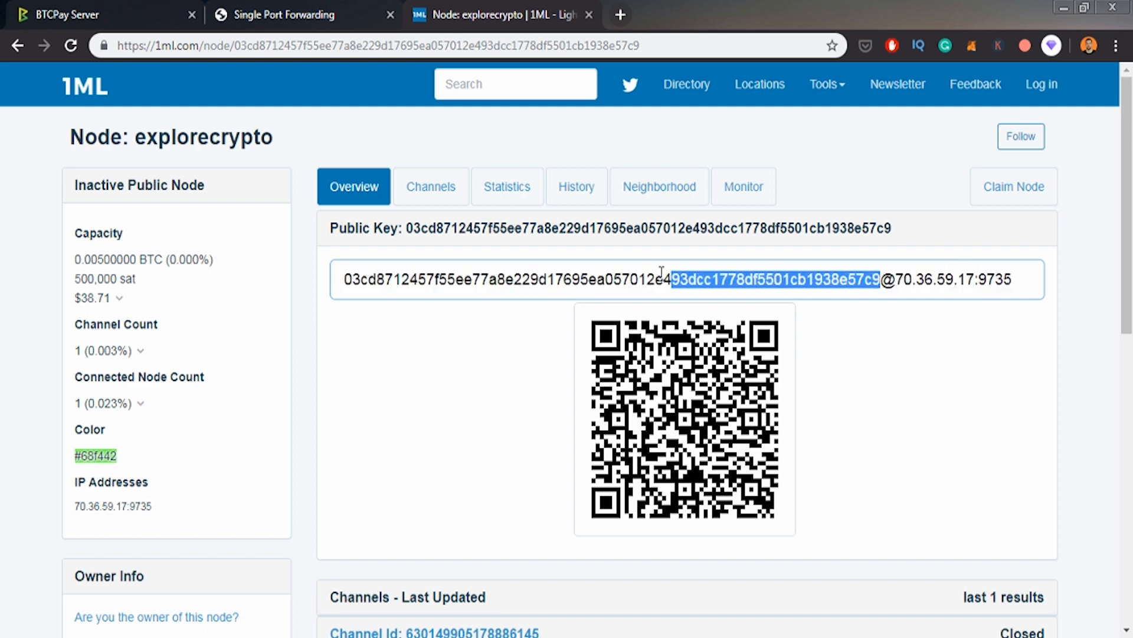
key("ctrl+a")
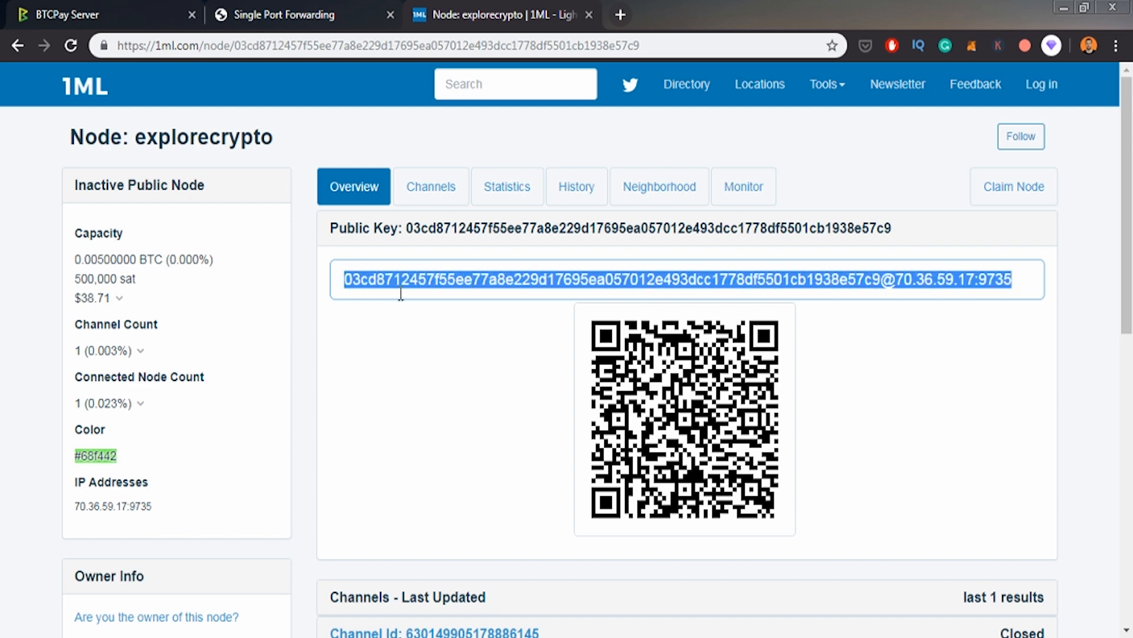
left_click(510, 280)
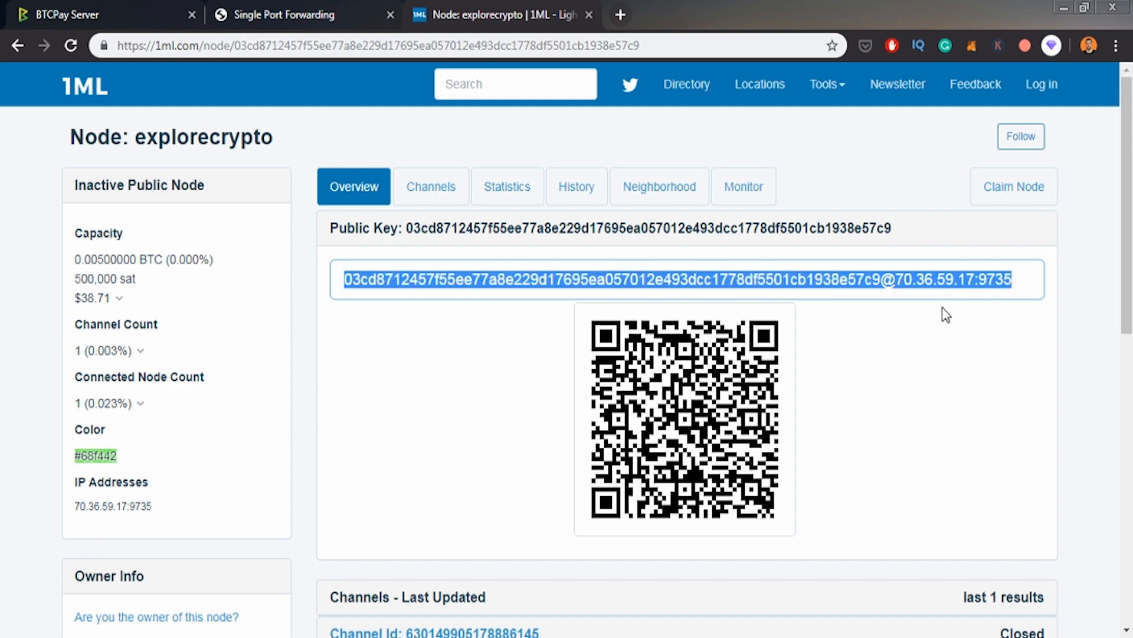
left_click(881, 279)
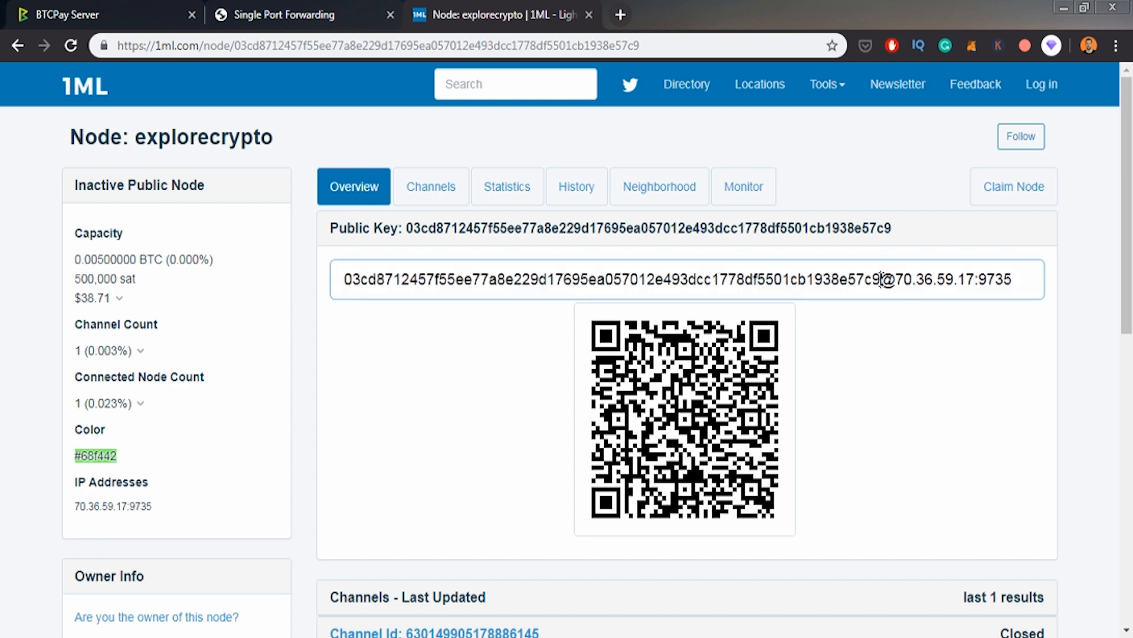
scroll("down", 3)
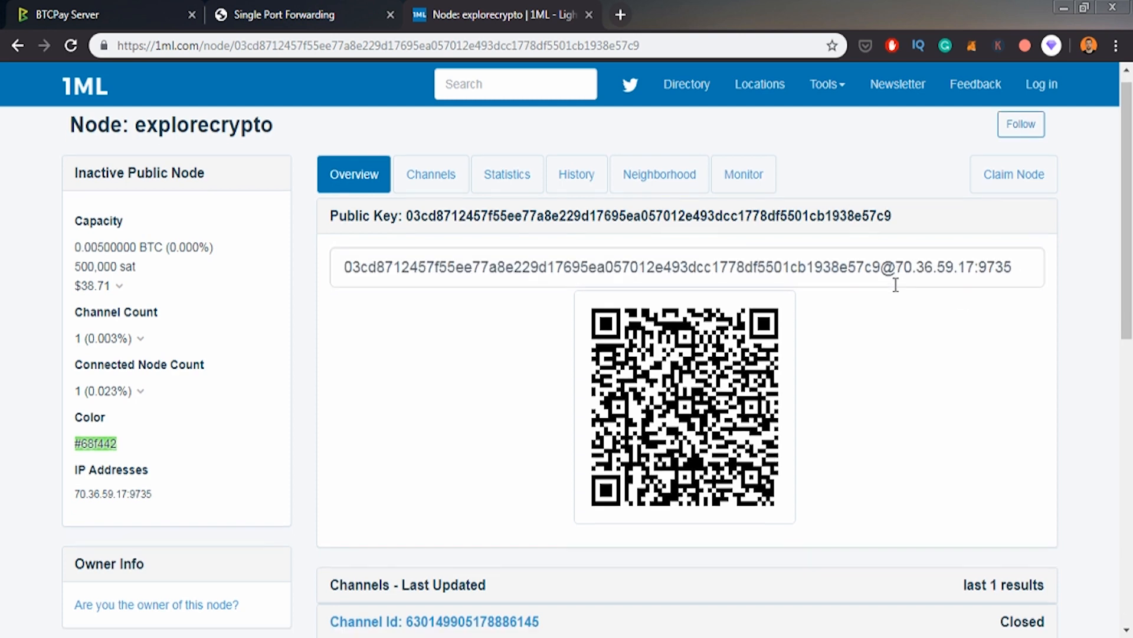
scroll("down", 3)
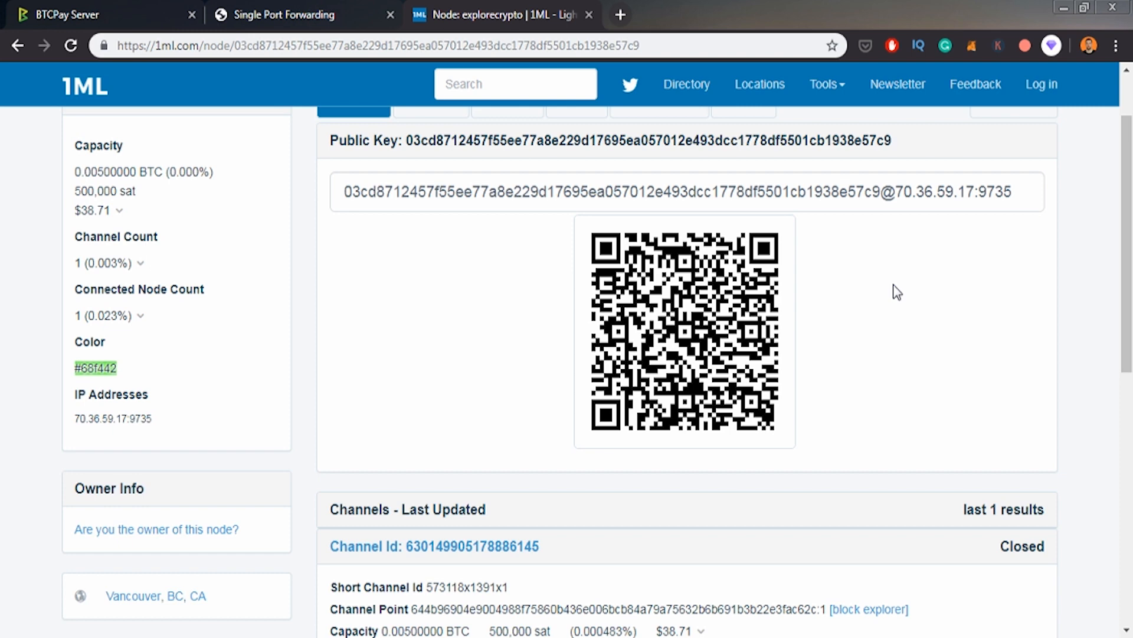
scroll("up", 3)
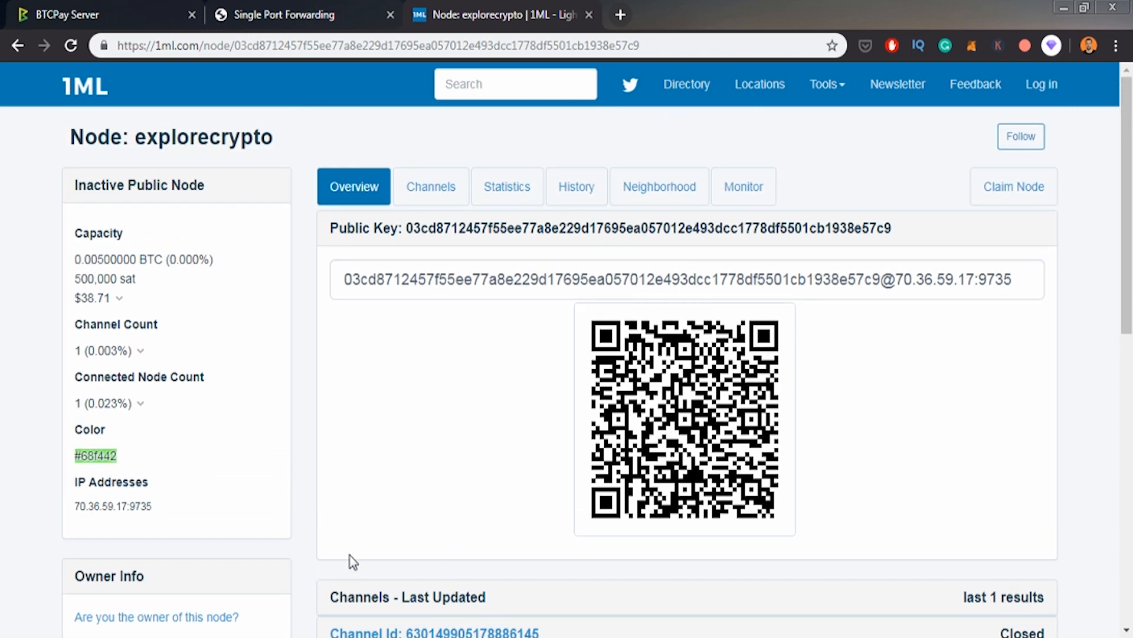
left_click(282, 14)
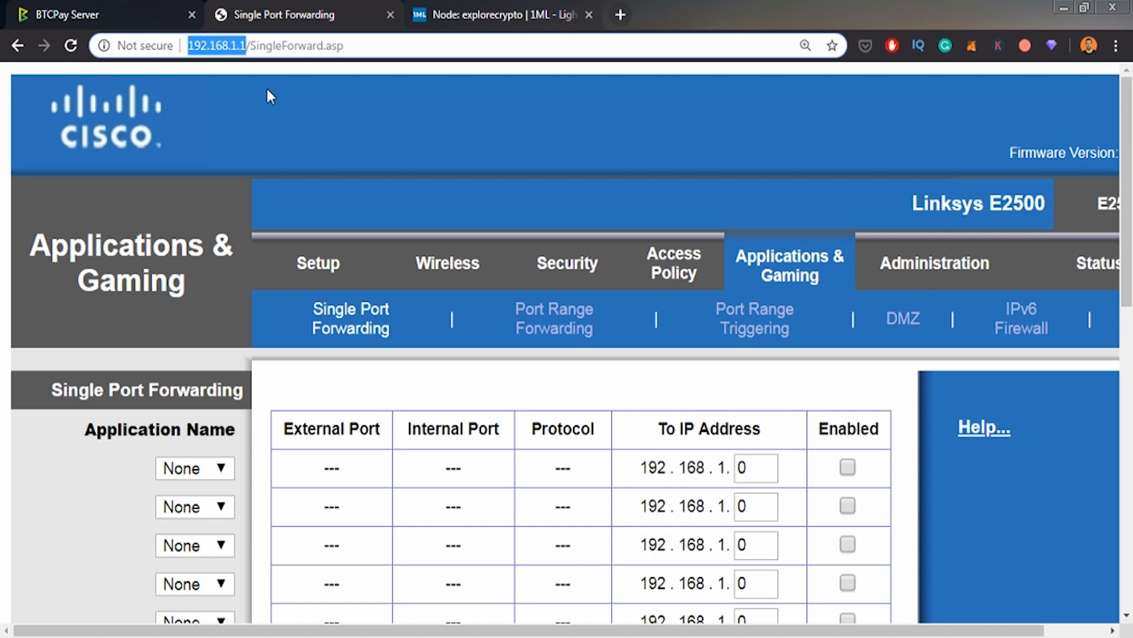
mouse_move(362, 294)
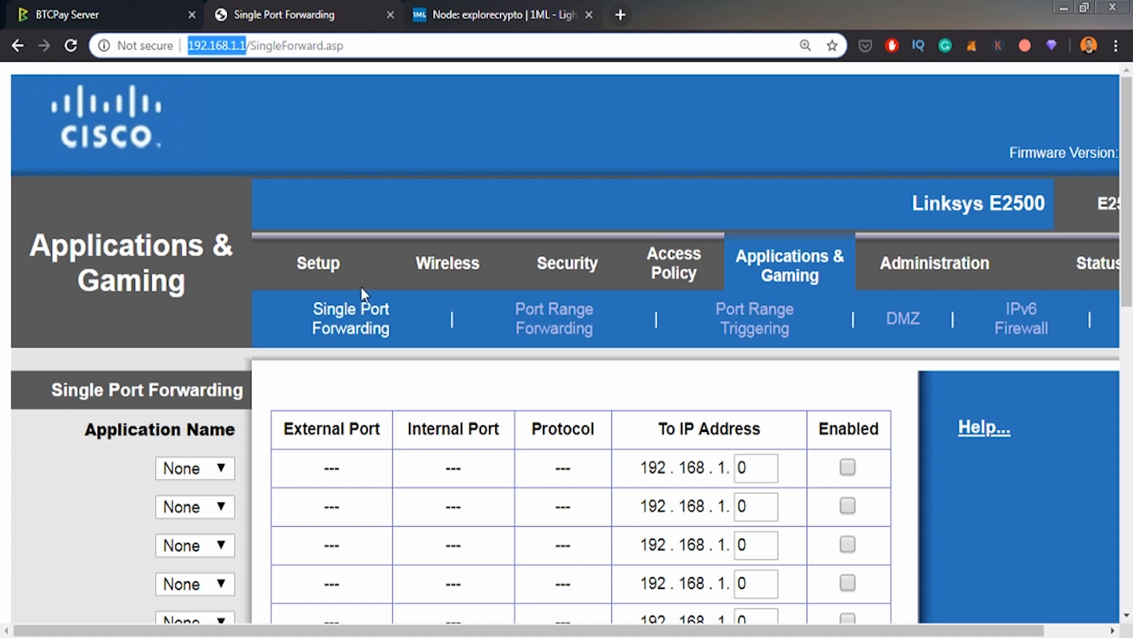
mouse_move(340, 334)
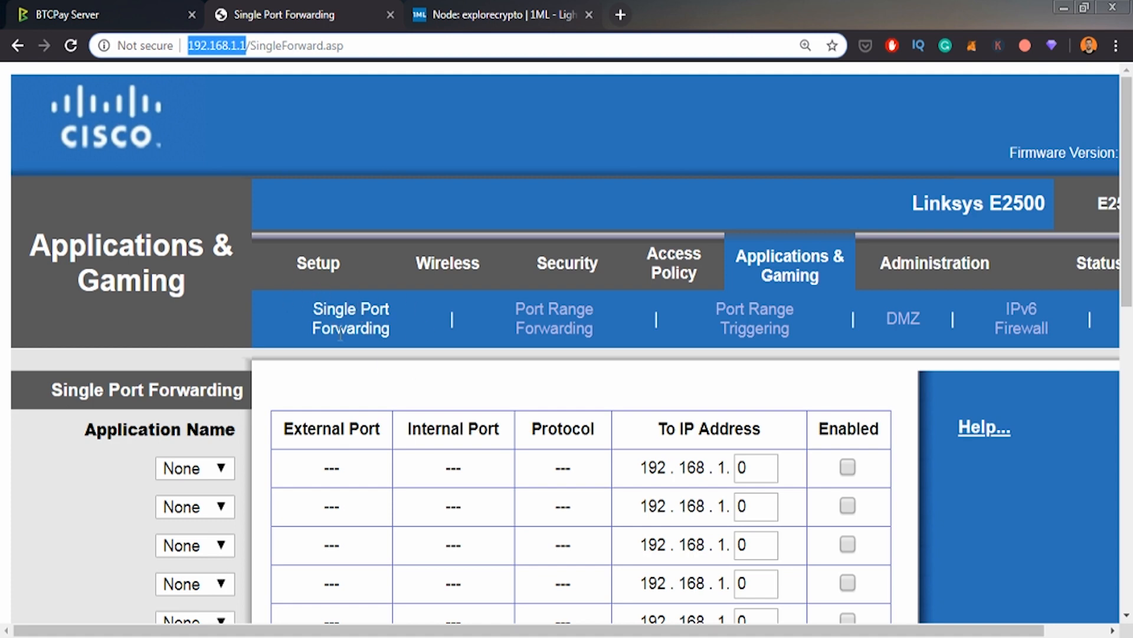